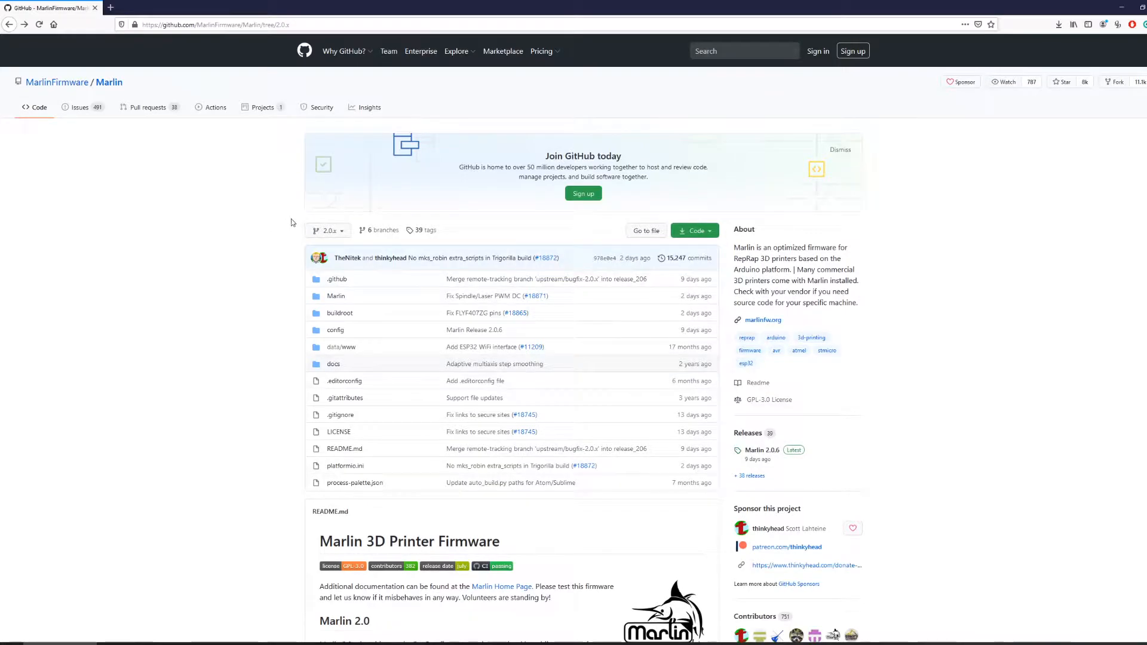
pyautogui.moveTo(330, 203)
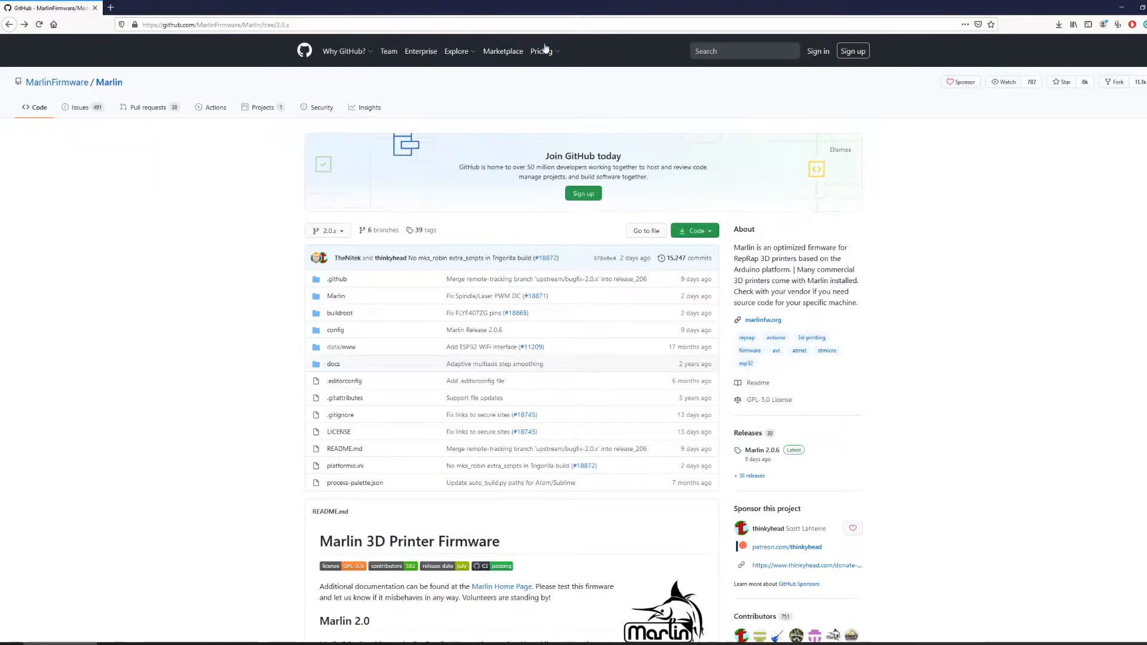
pyautogui.moveTo(450, 114)
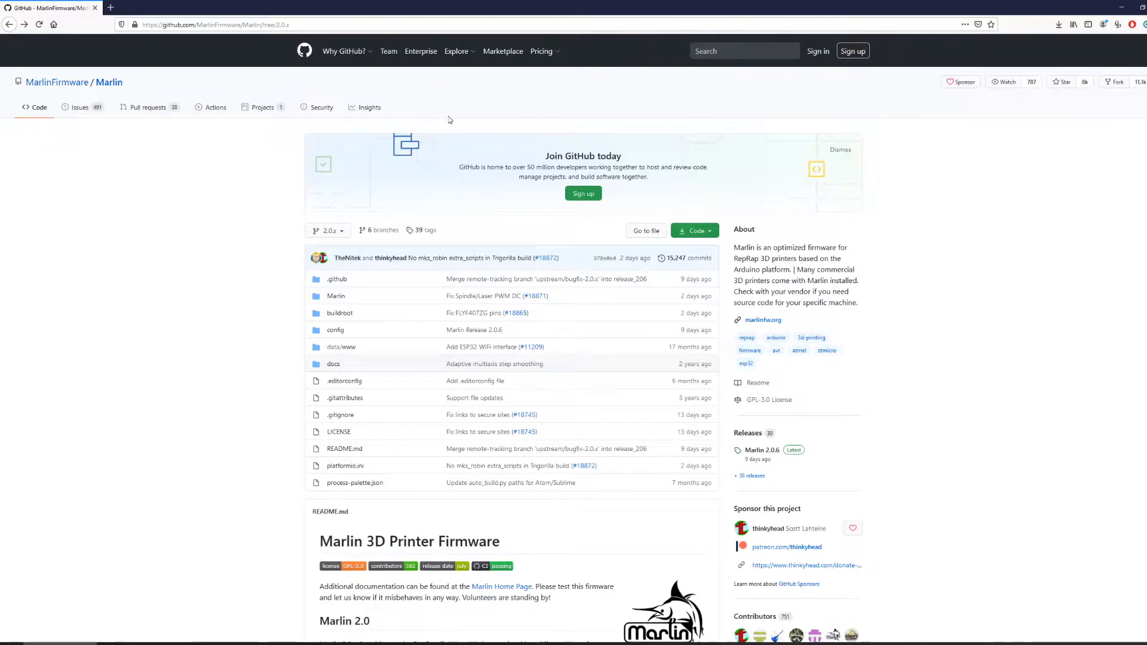
pyautogui.moveTo(449, 128)
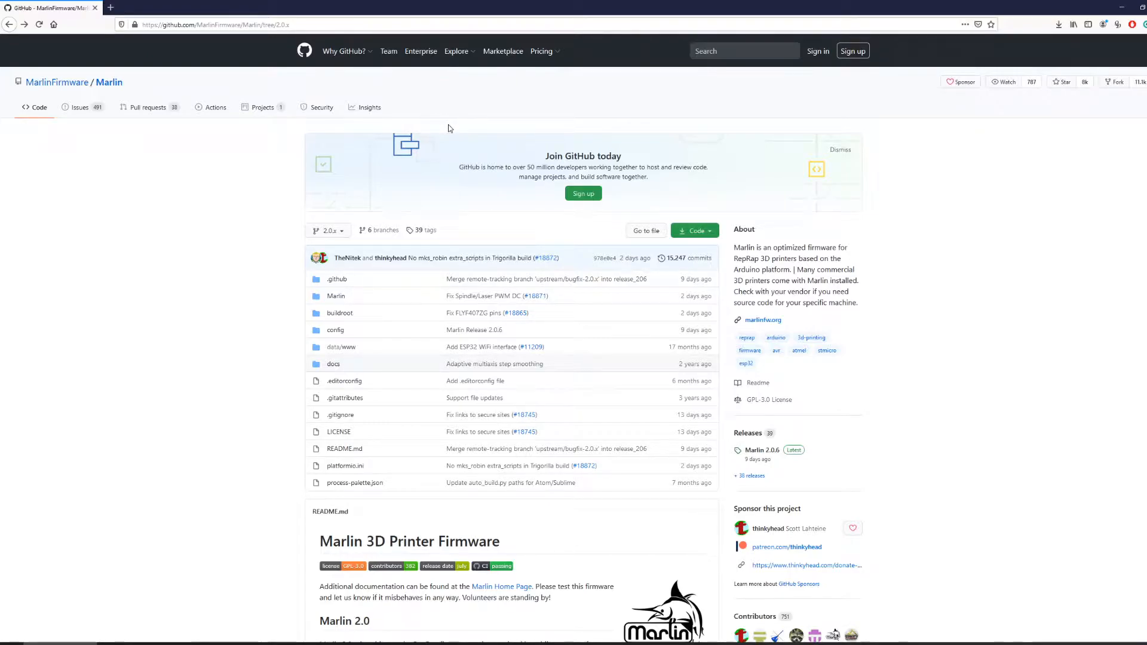
# - Browse the Marlin repository's branches and tags and read the Marlin 2.0.6 release notes
pyautogui.scroll(-3)
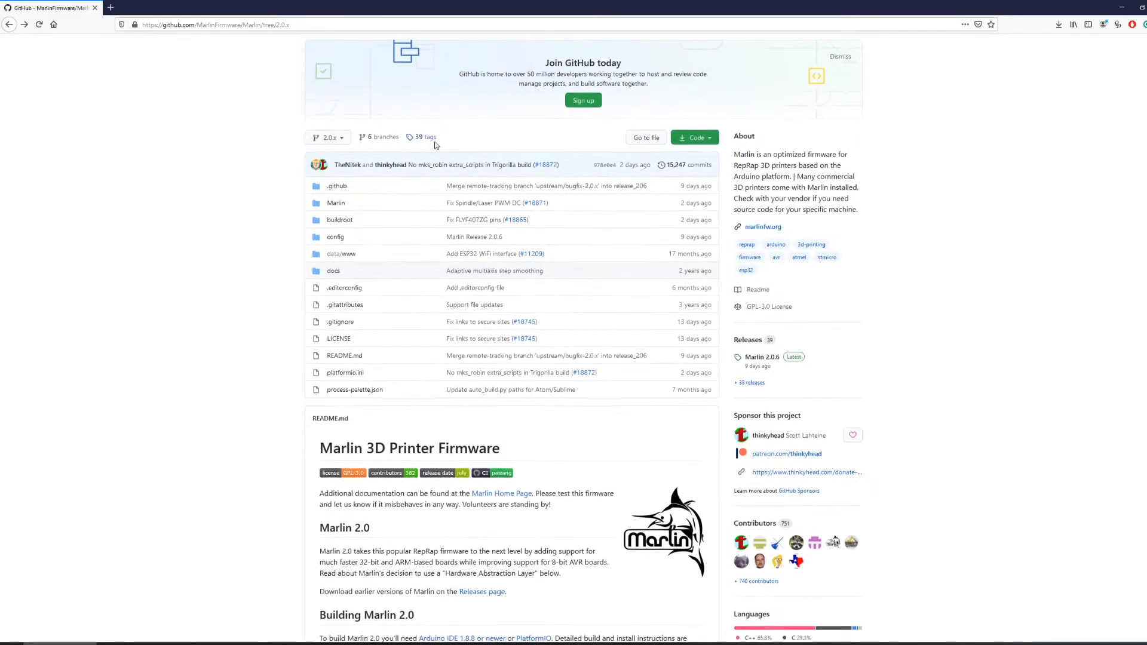
pyautogui.click(329, 137)
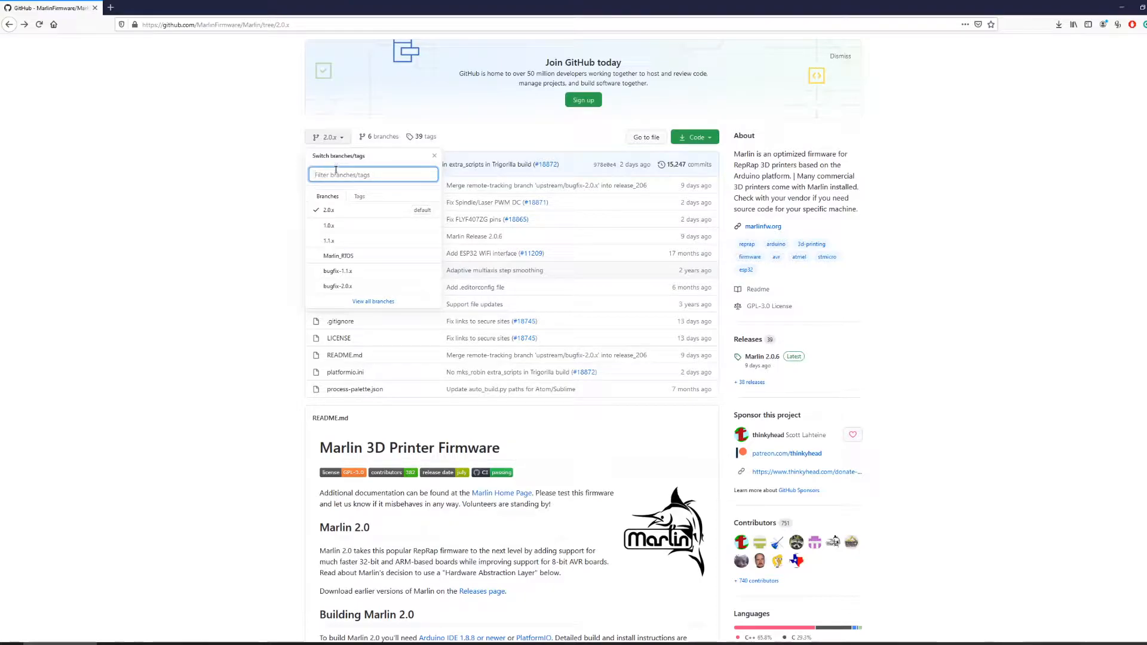
pyautogui.scroll(-3)
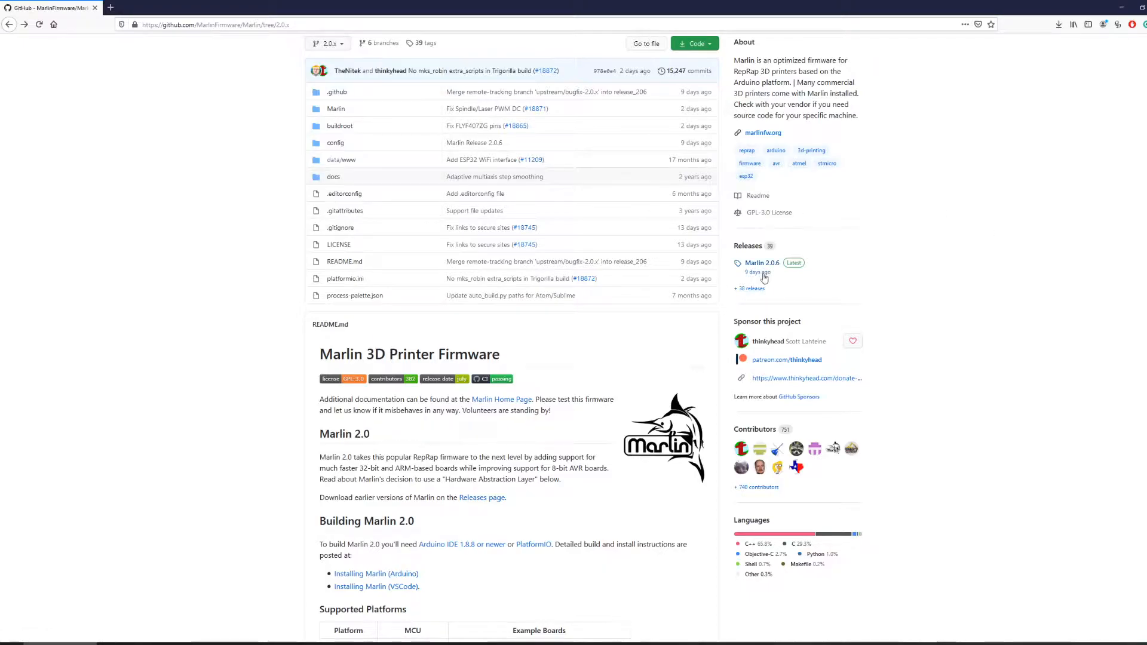
pyautogui.click(761, 263)
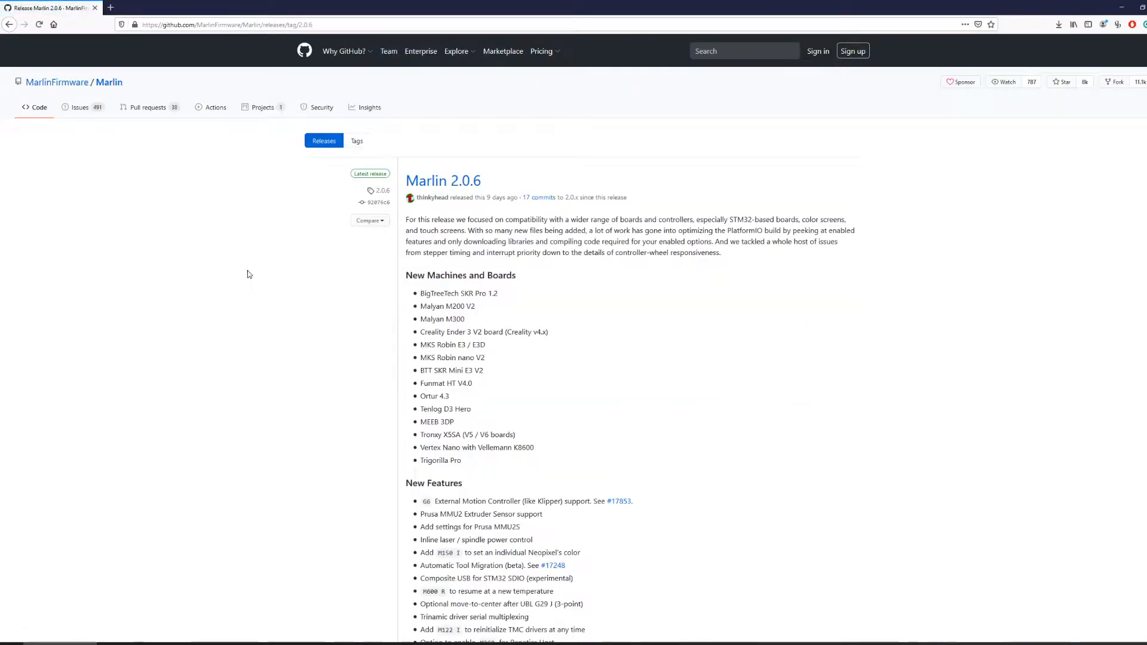
# - Check the source download options, then follow the 'Installing Marlin (VSCode)' README link
pyautogui.scroll(-3)
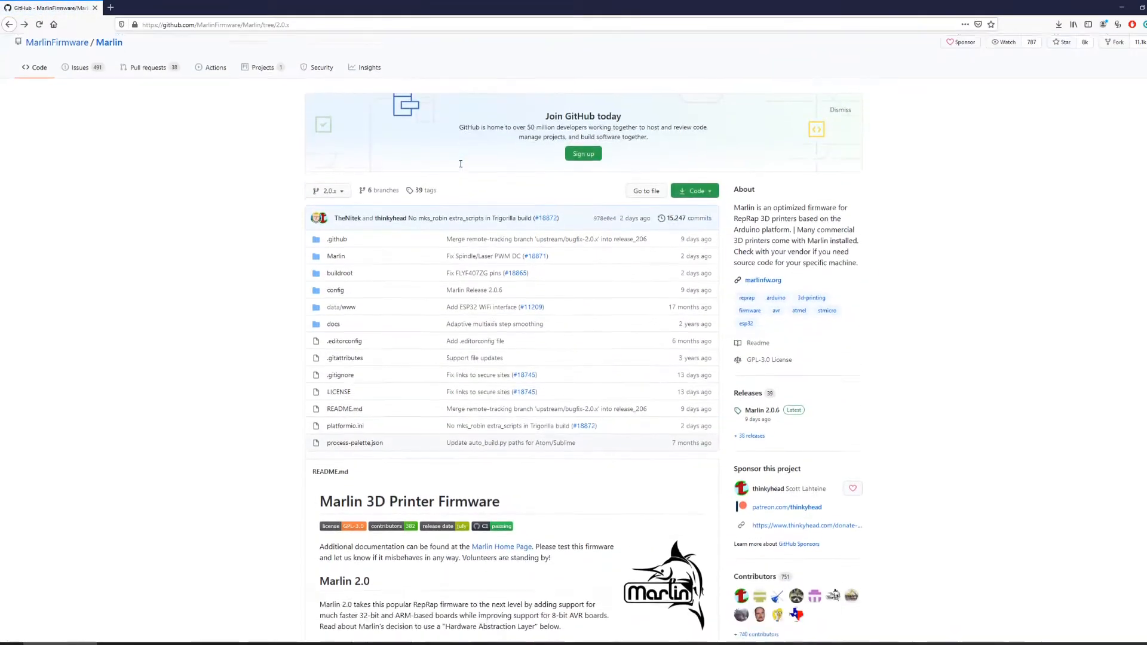
pyautogui.scroll(-3)
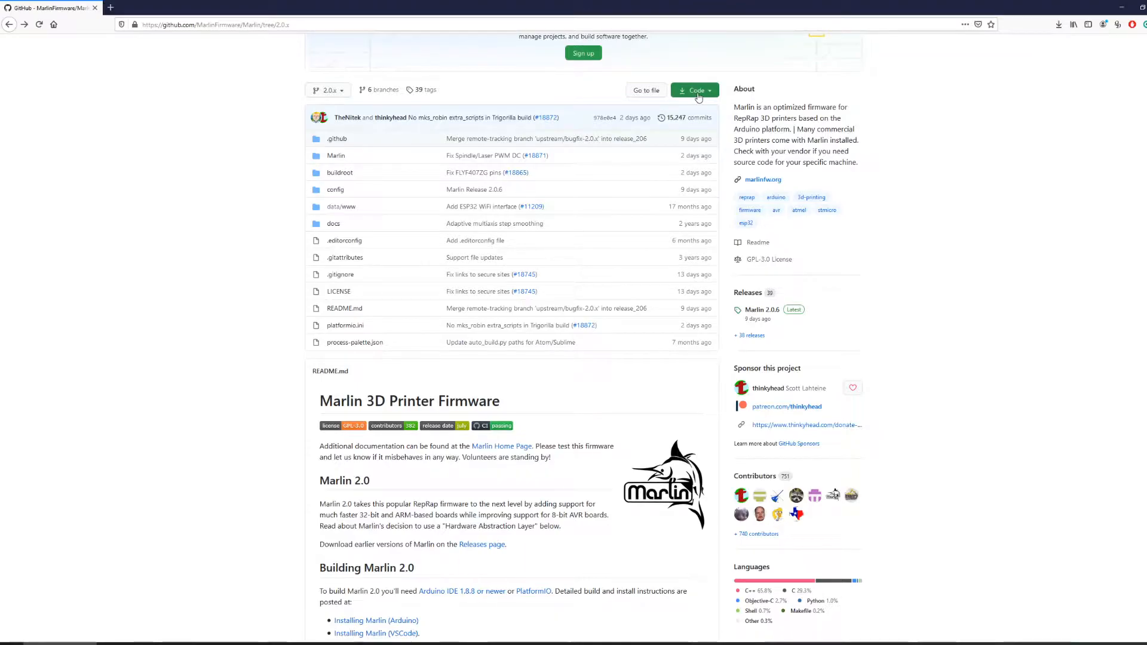
pyautogui.click(693, 89)
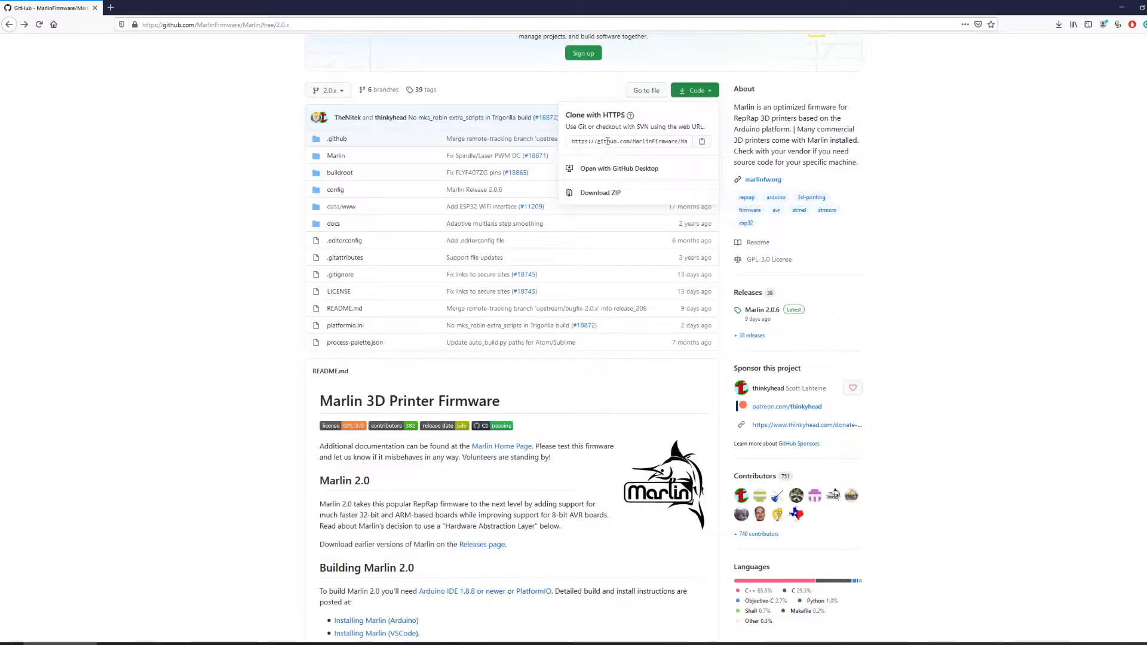
pyautogui.moveTo(609, 193)
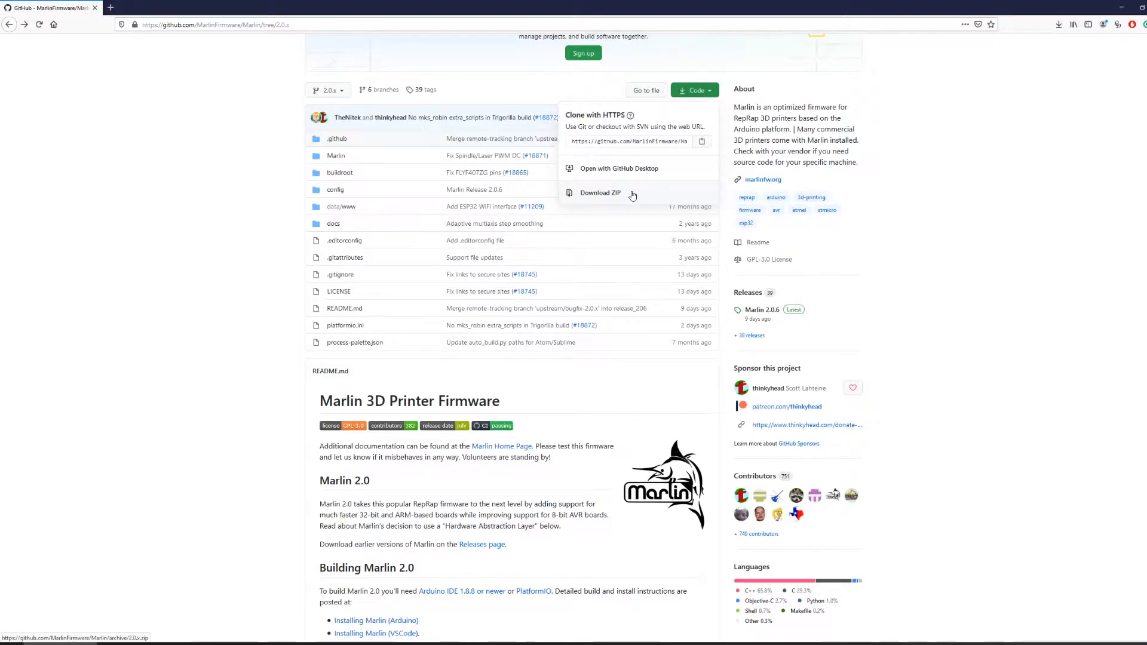
pyautogui.scroll(-3)
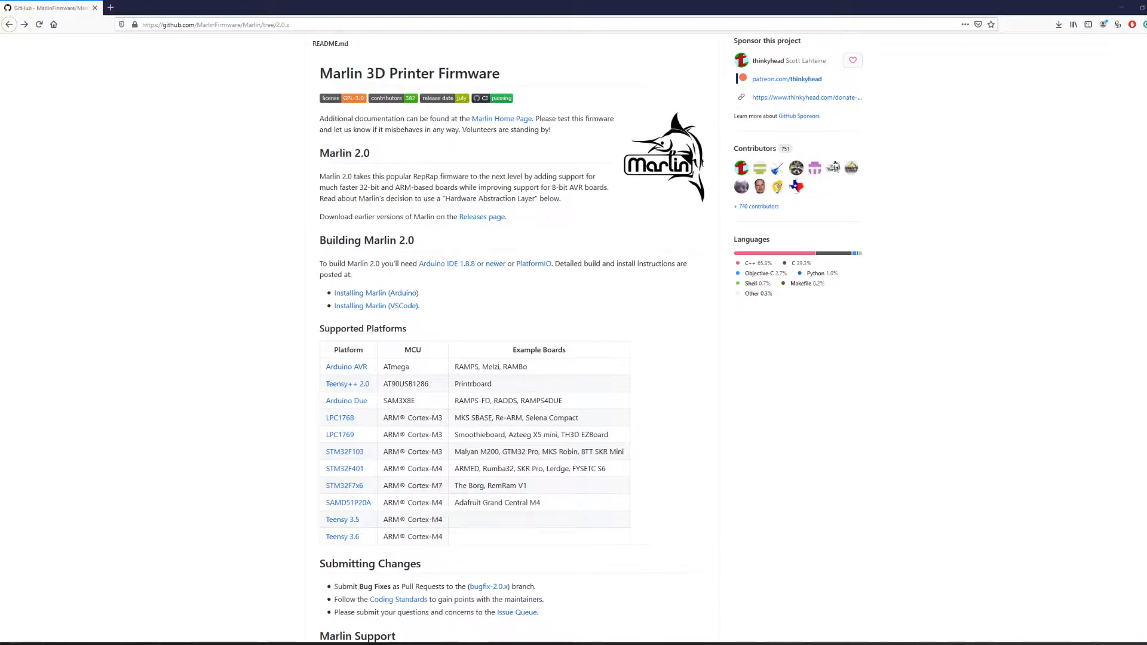
pyautogui.moveTo(401, 310)
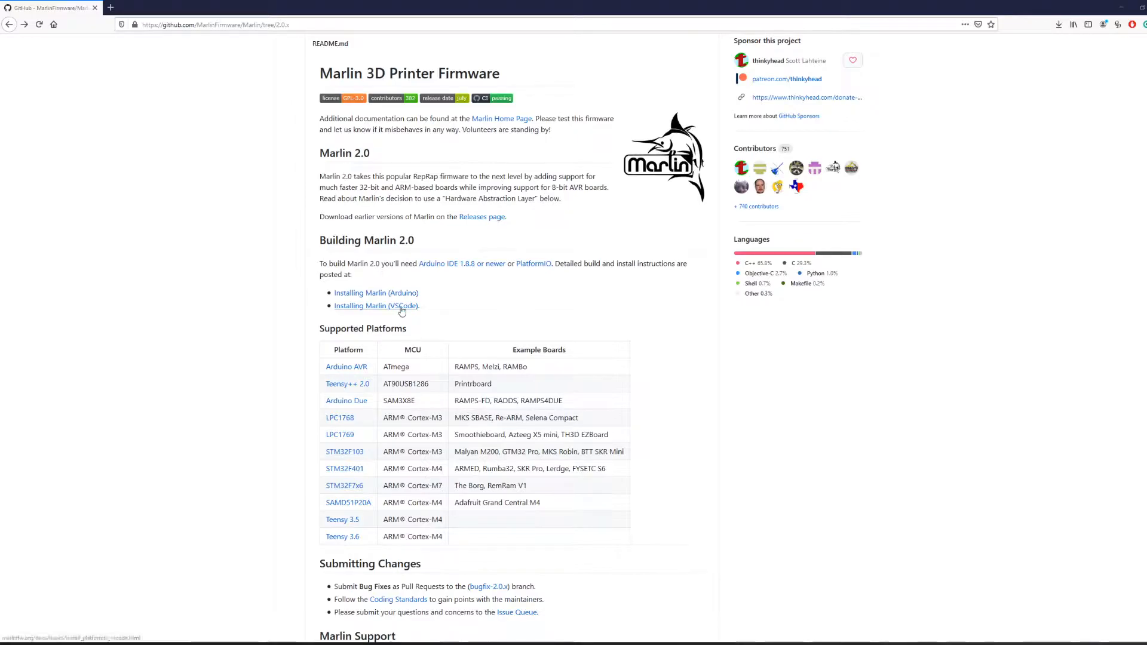
pyautogui.click(376, 306)
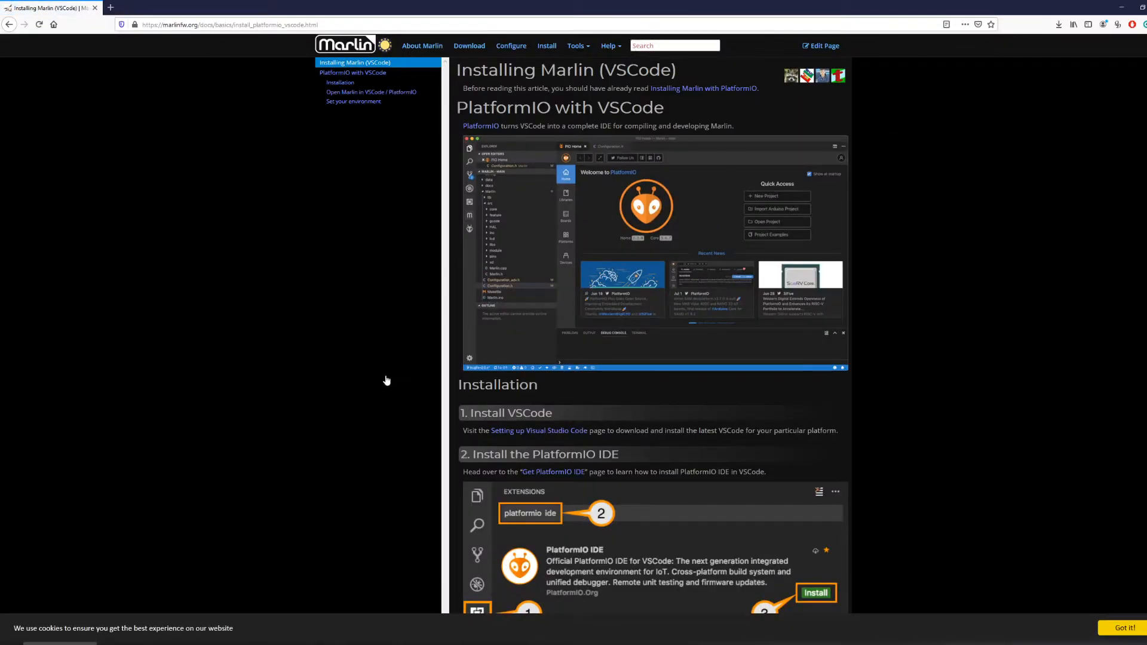
pyautogui.moveTo(378, 381)
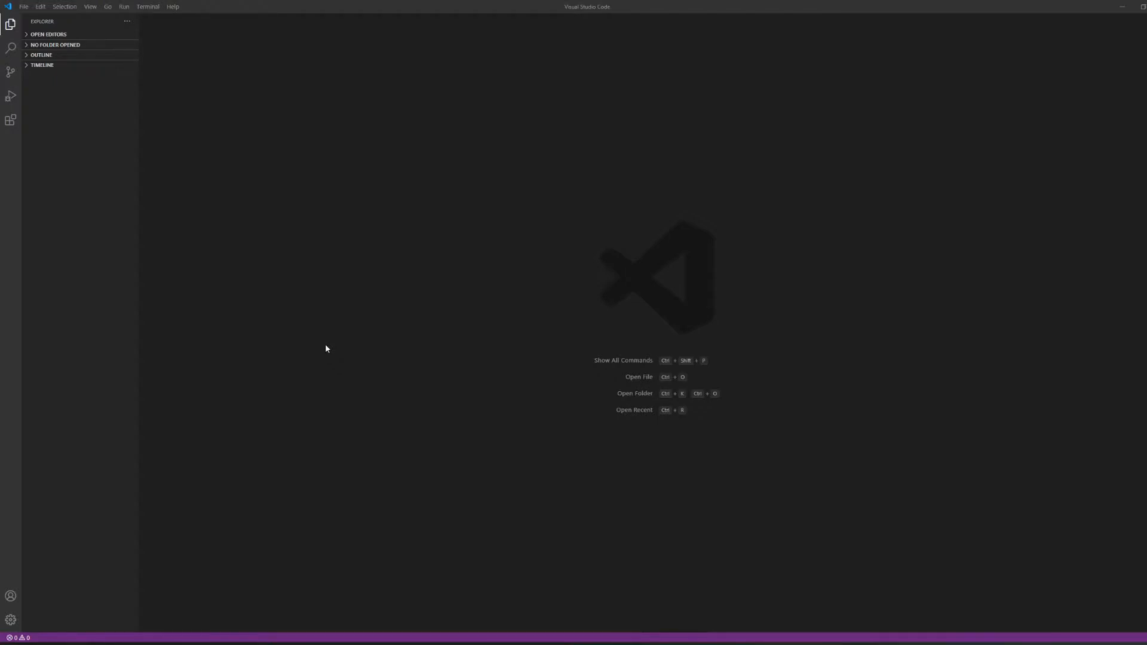
pyautogui.moveTo(10, 120)
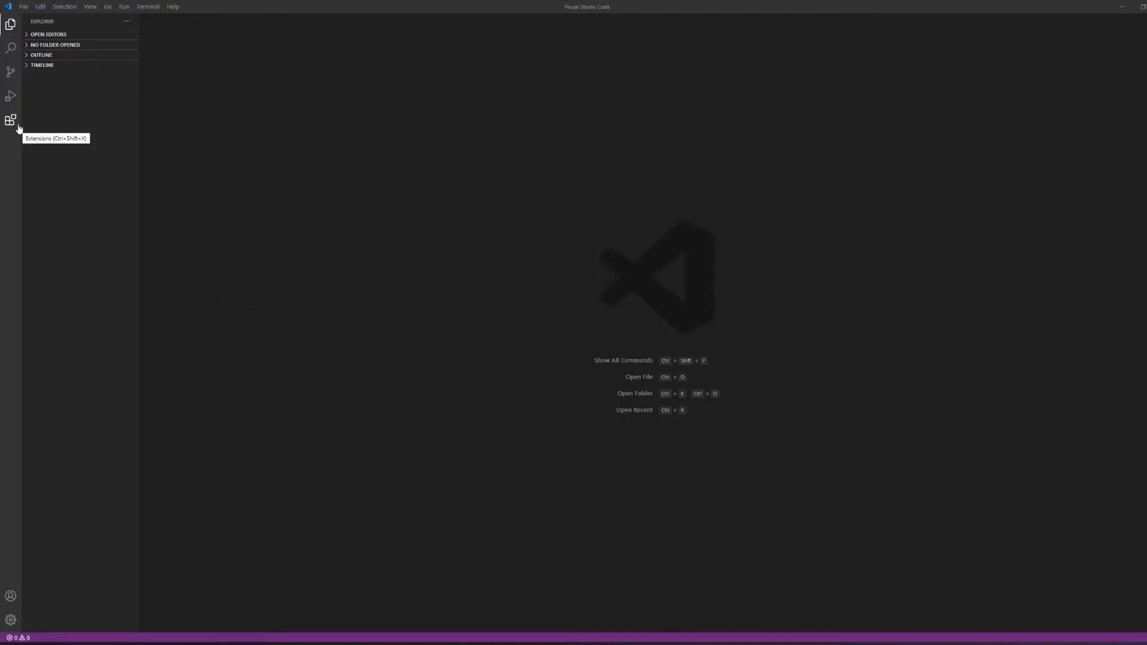
# - Install the PlatformIO IDE extension from the VS Code Extensions marketplace
pyautogui.click(11, 119)
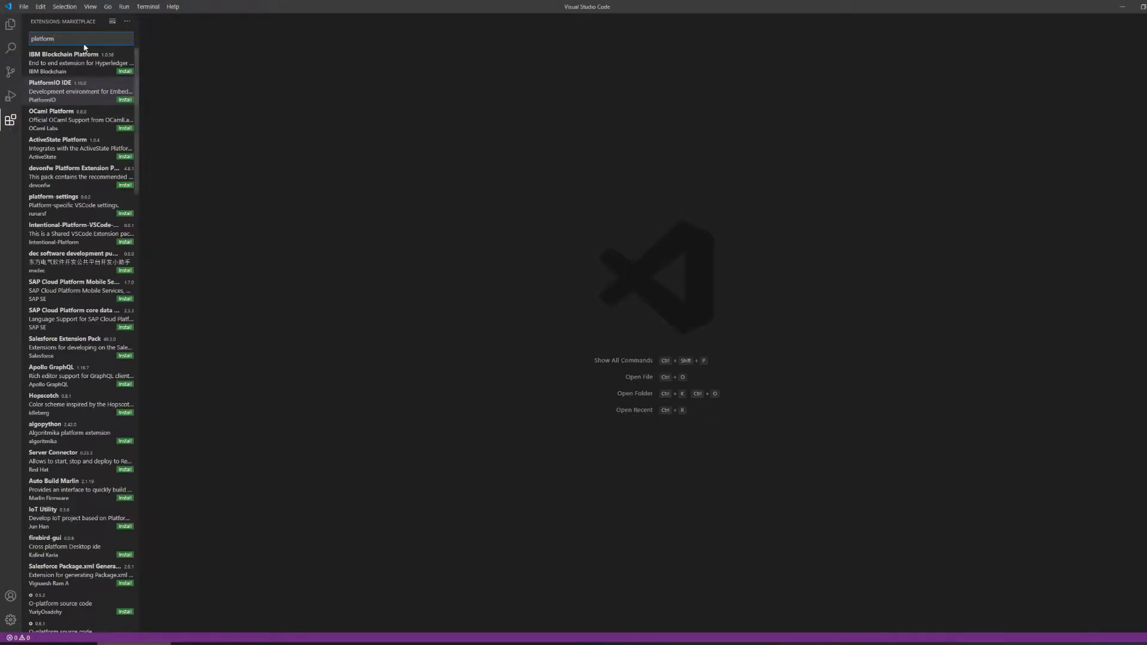
pyautogui.moveTo(81, 81)
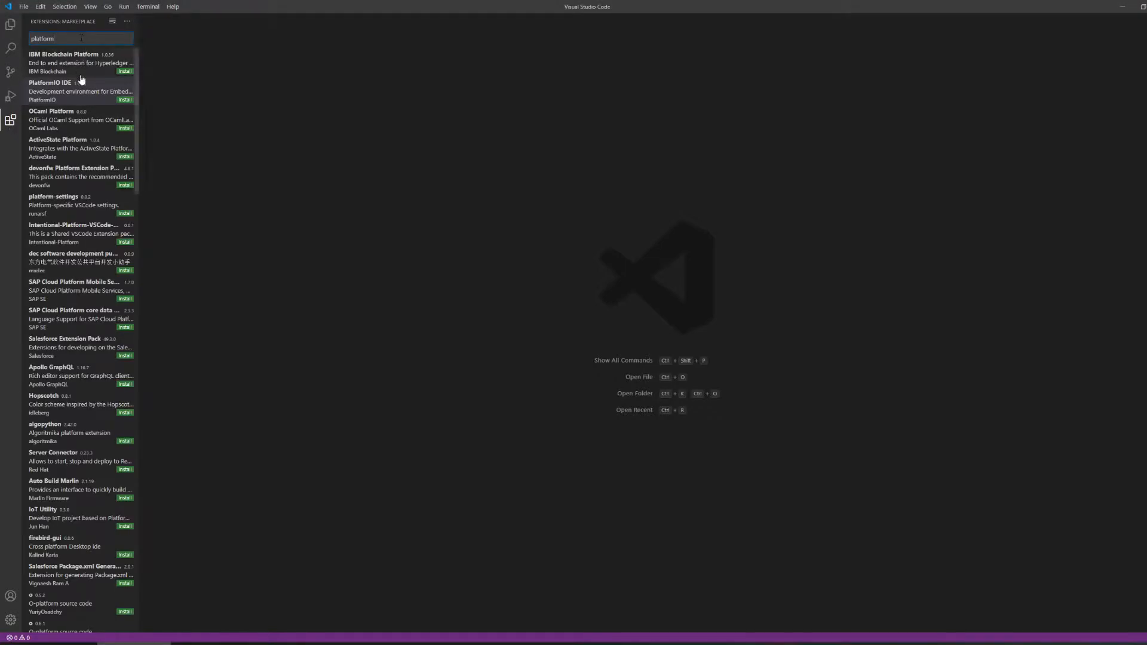
pyautogui.click(73, 91)
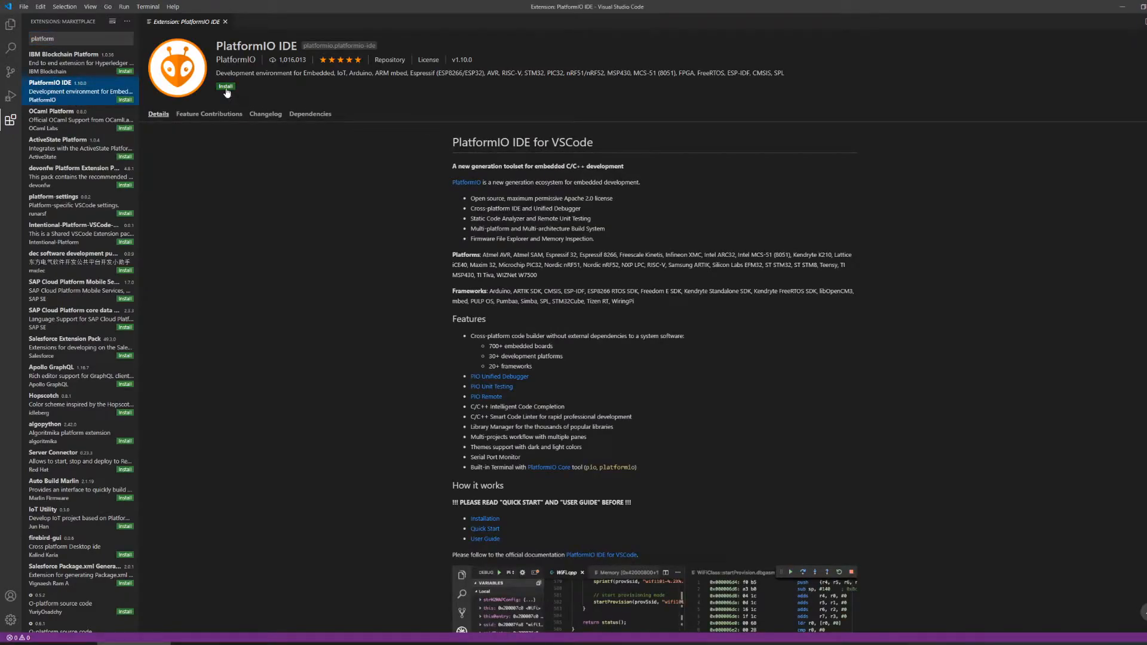
pyautogui.click(225, 86)
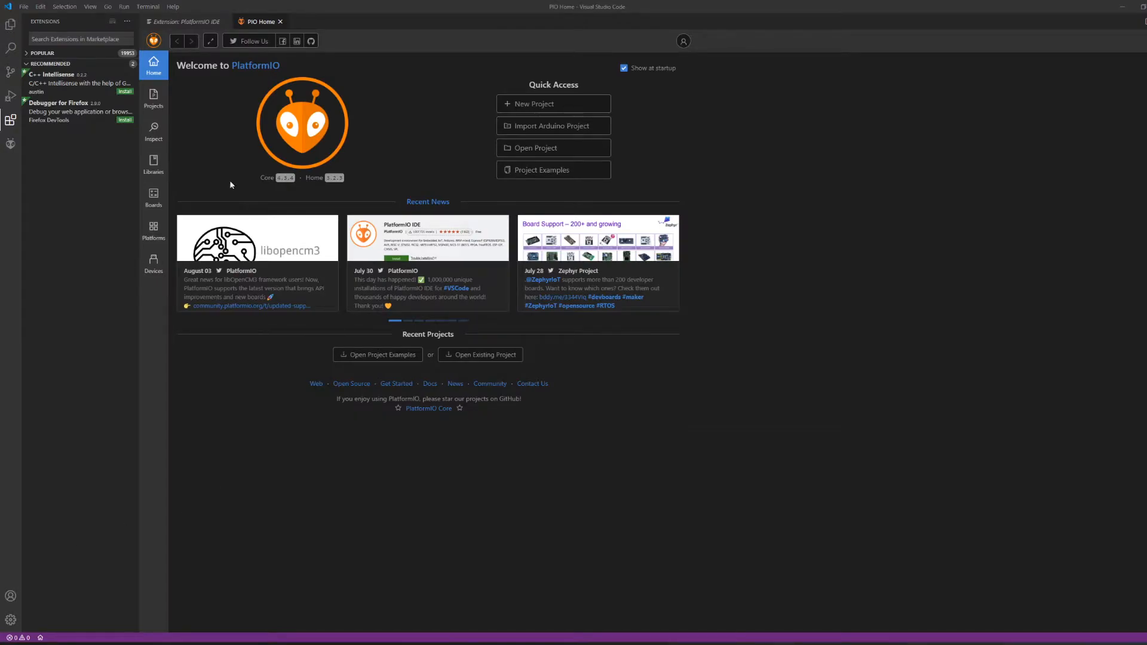
pyautogui.moveTo(541, 148)
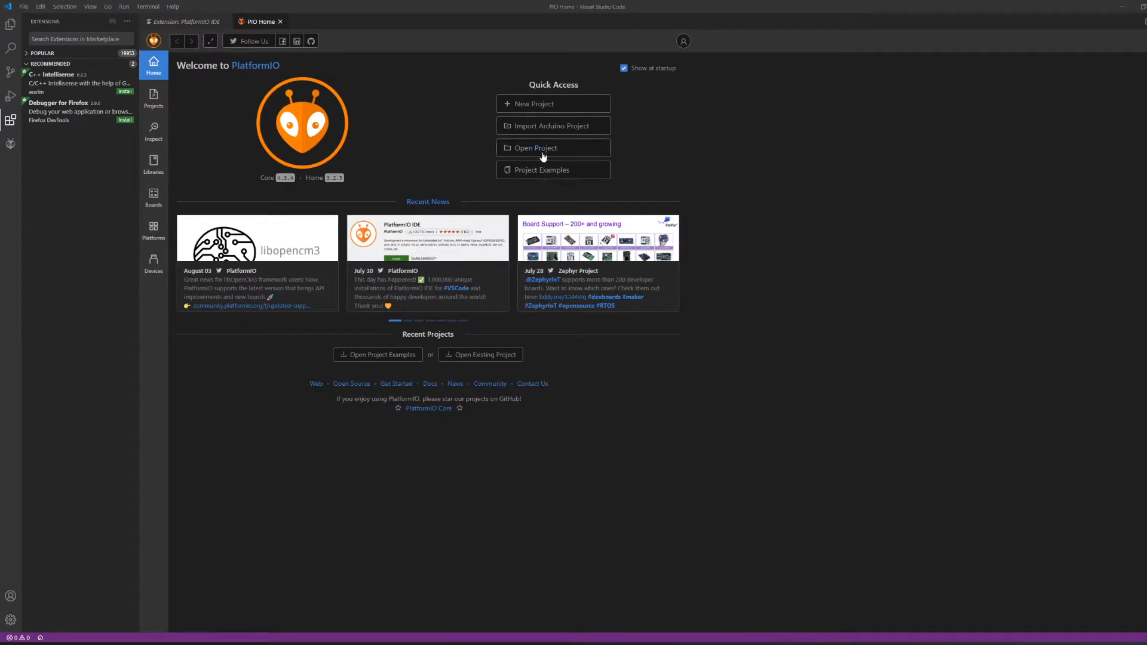
# - Open C:\git\Marlin as a project from PIO Home
pyautogui.click(535, 148)
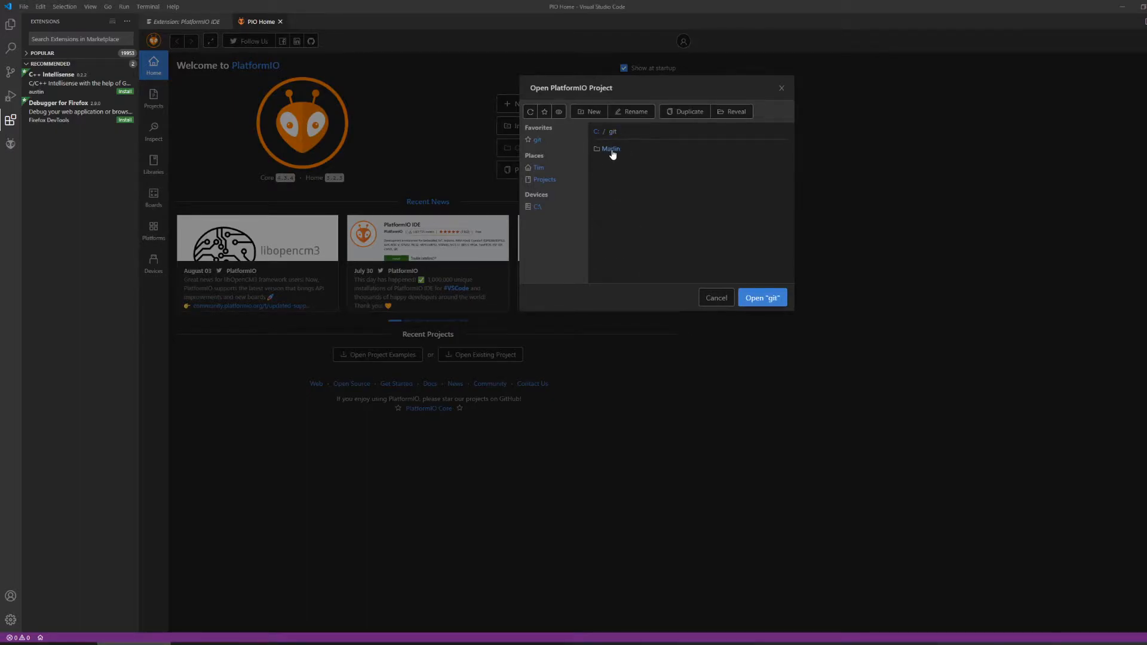
pyautogui.doubleClick(609, 149)
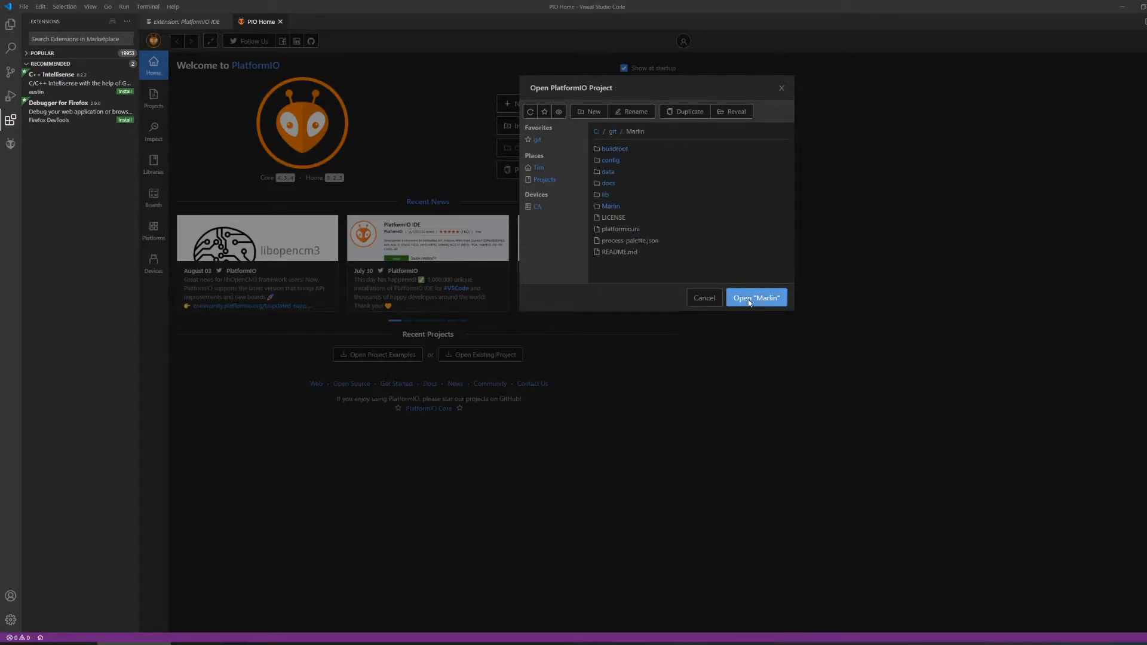
pyautogui.click(757, 298)
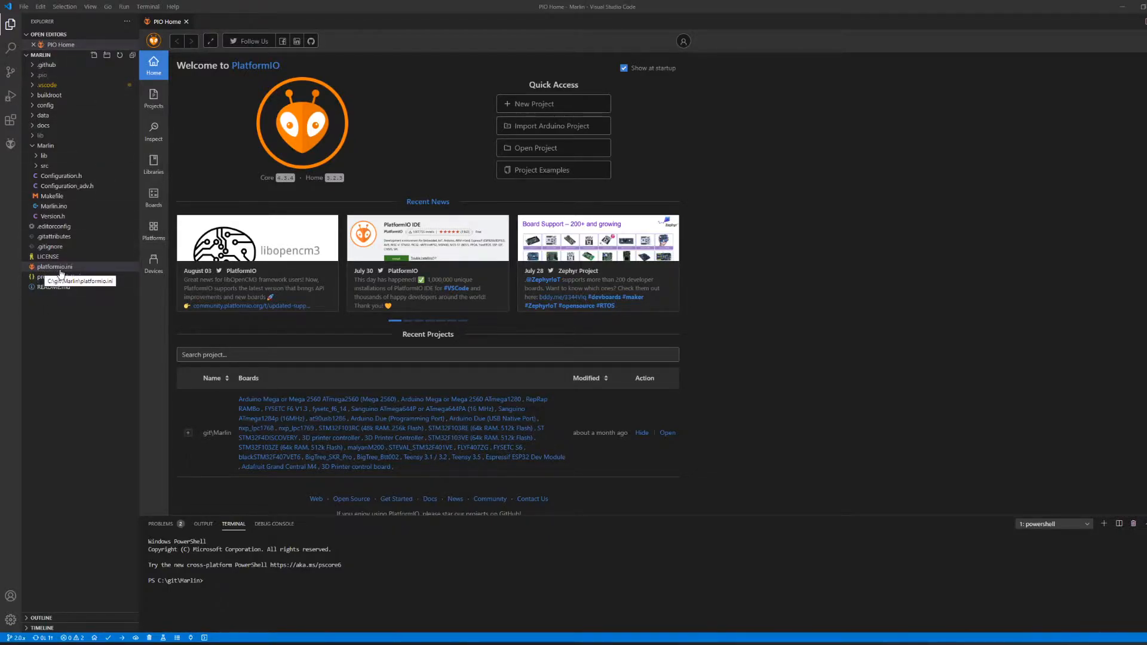
# - Open platformio.ini from the Explorer sidebar
pyautogui.doubleClick(52, 267)
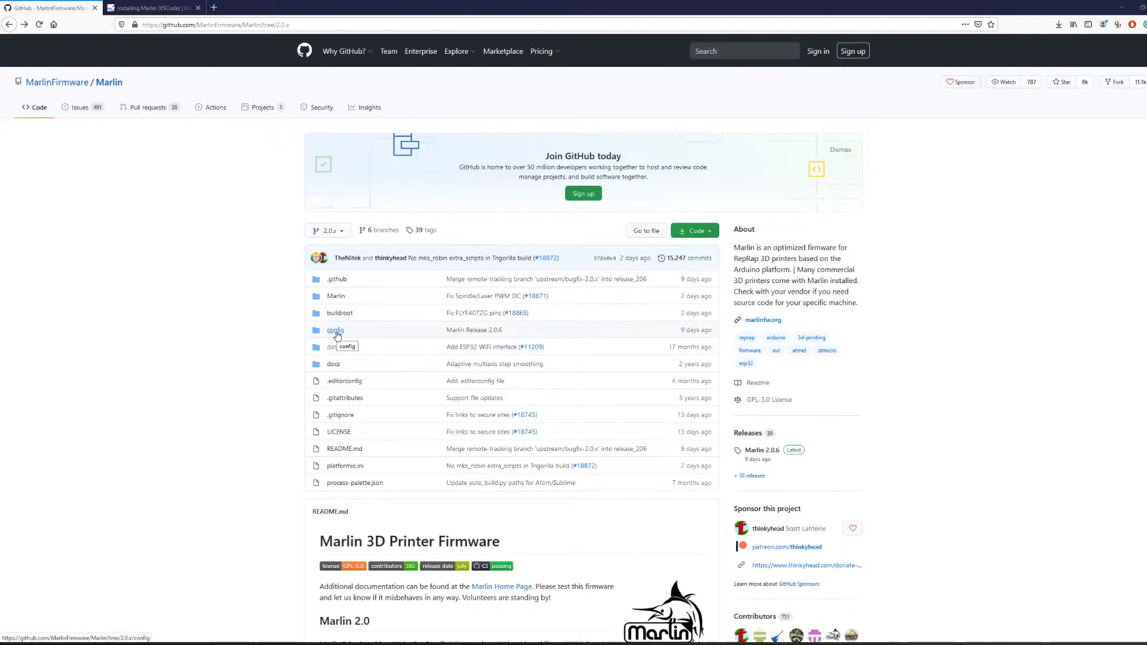
# - Open the config folder in the Marlin 2.0.x GitHub repository
pyautogui.click(336, 330)
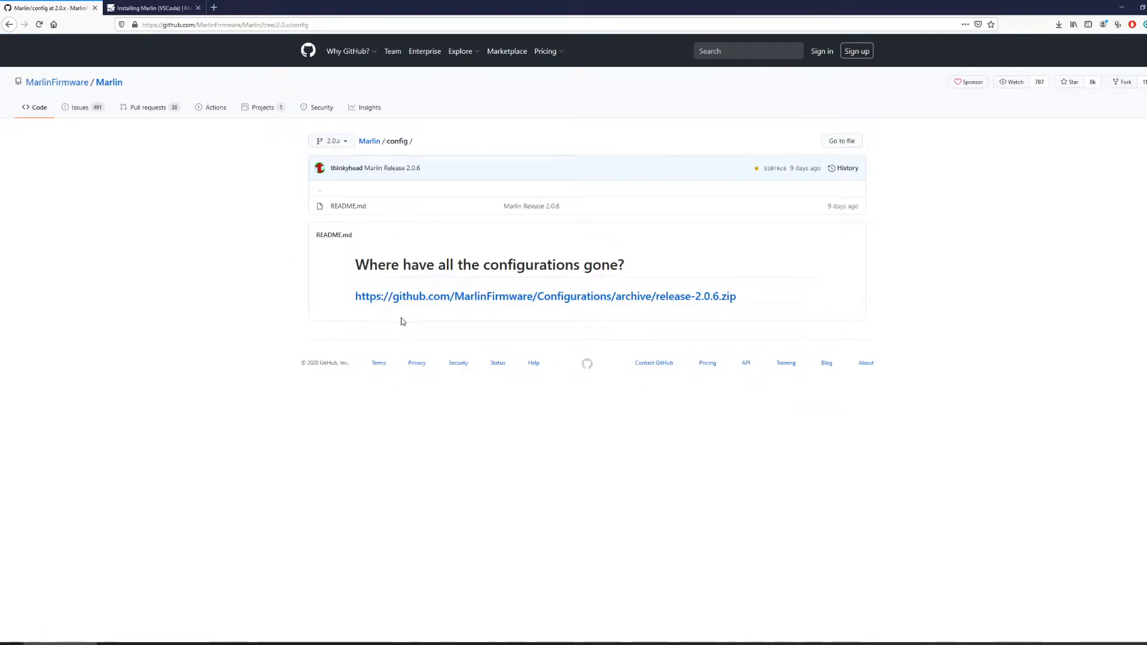
pyautogui.moveTo(685, 301)
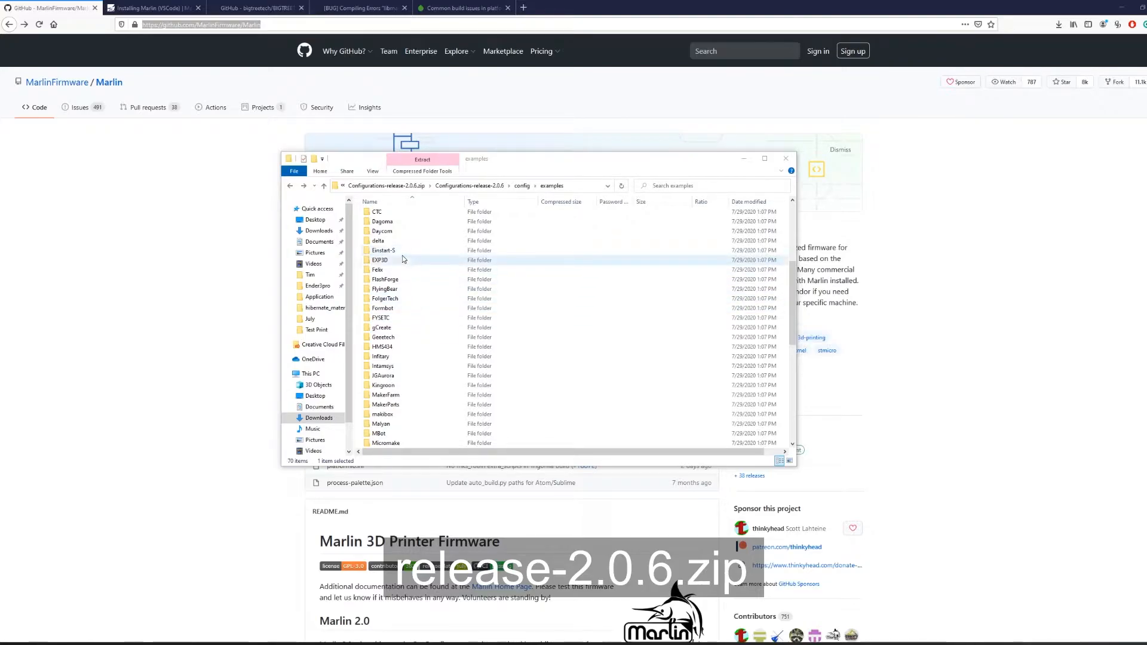
# - Browse the example configurations into the Creality and Ender-3 folders
pyautogui.scroll(-3)
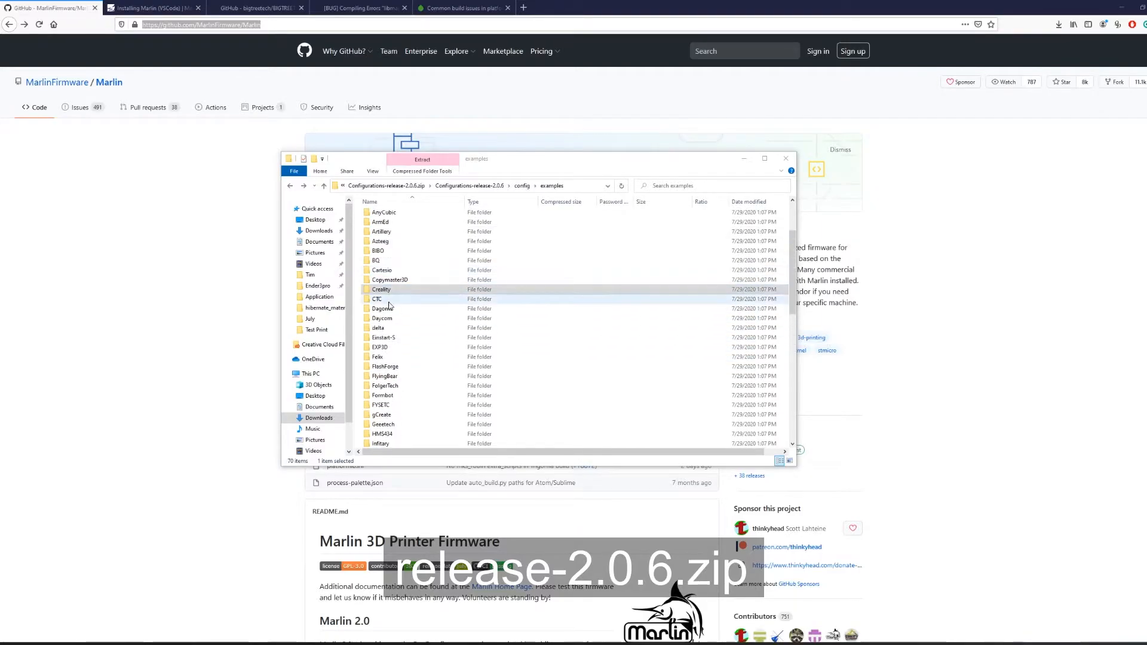
pyautogui.doubleClick(381, 289)
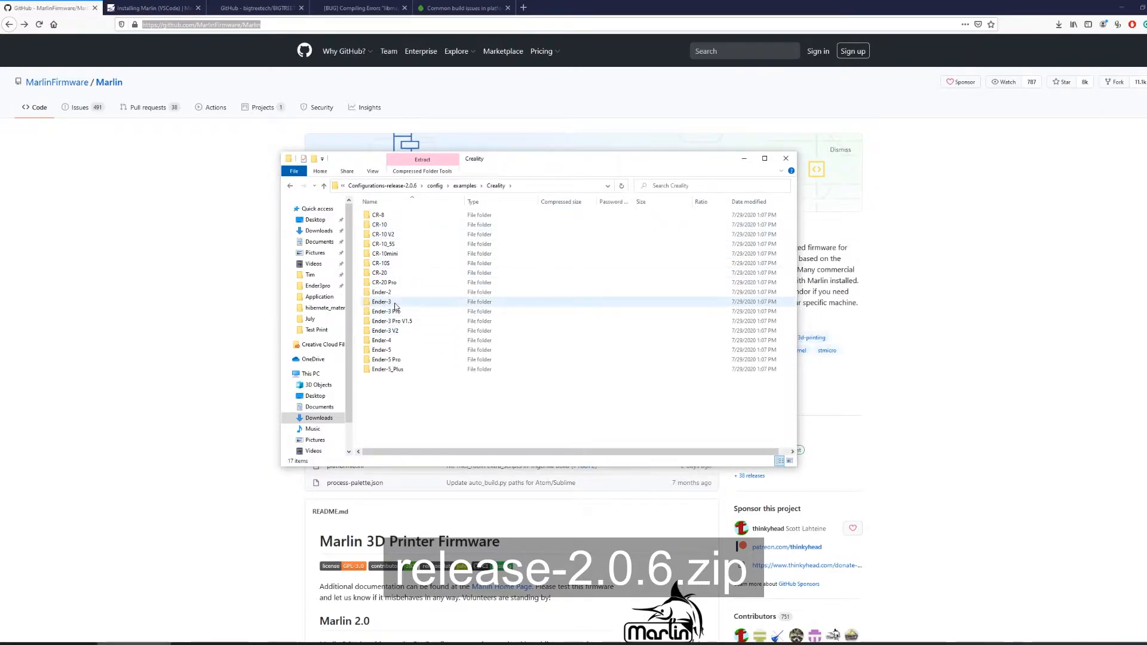
pyautogui.doubleClick(381, 301)
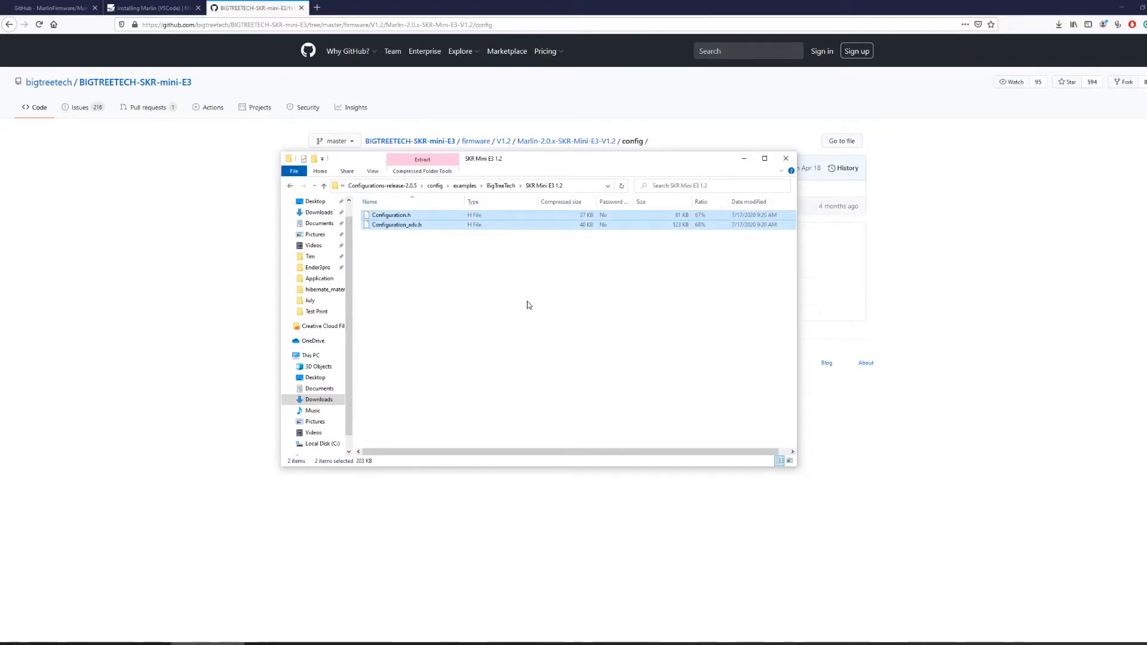
pyautogui.moveTo(310, 560)
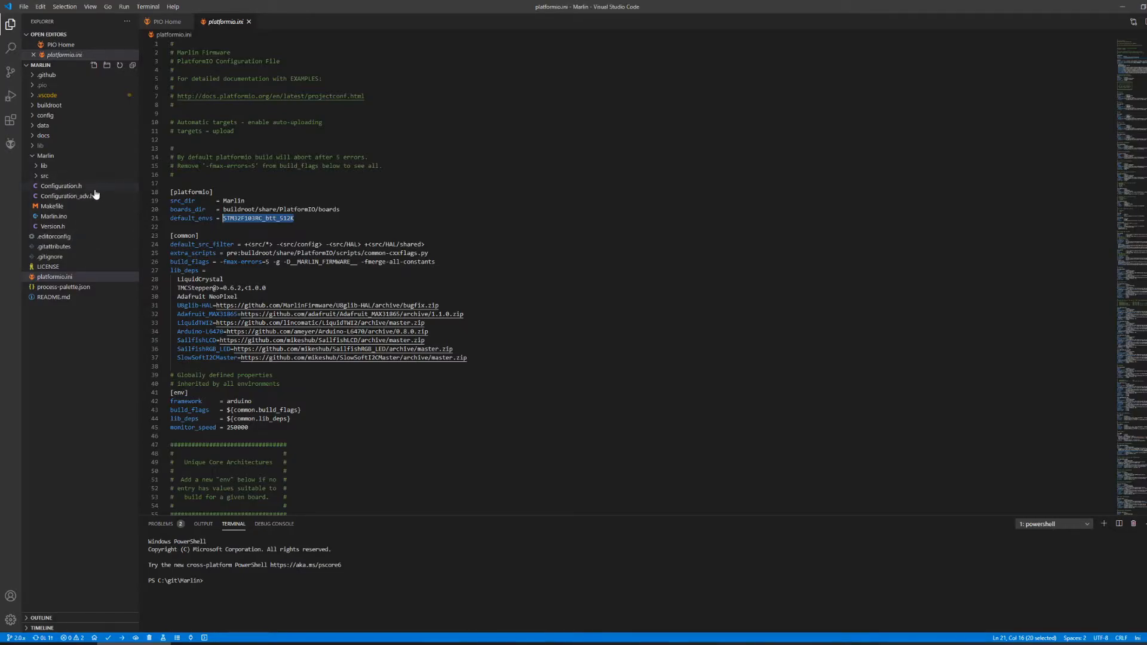
# - Search Configuration.h for 'bltouch' and scroll through the matches
pyautogui.click(59, 185)
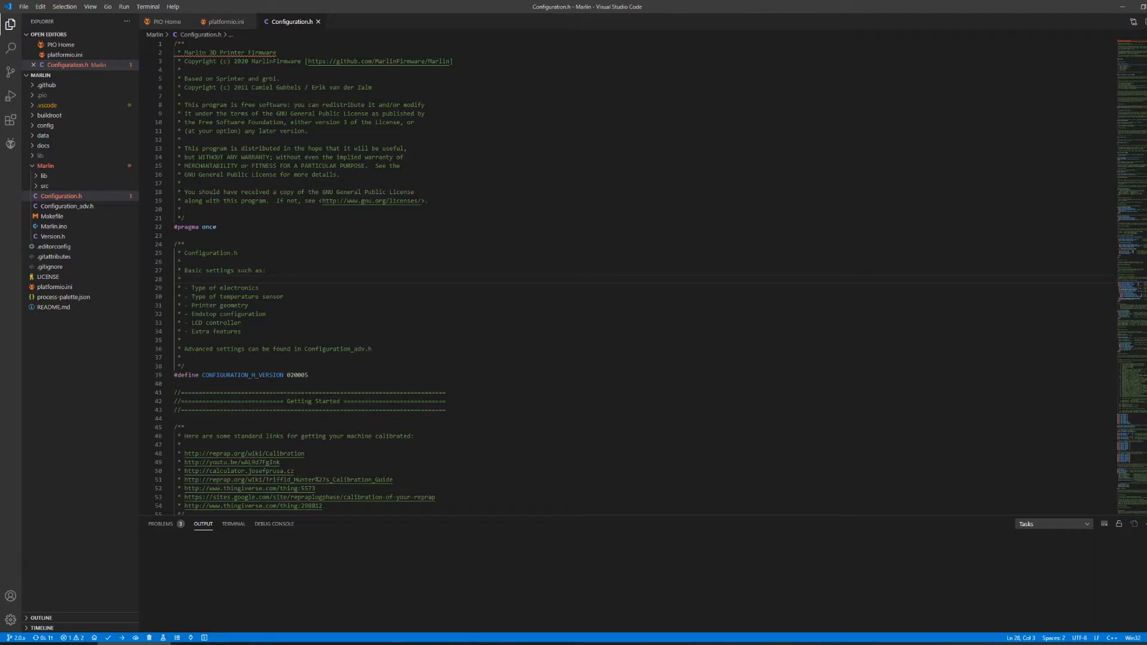
pyautogui.write('bltouch')
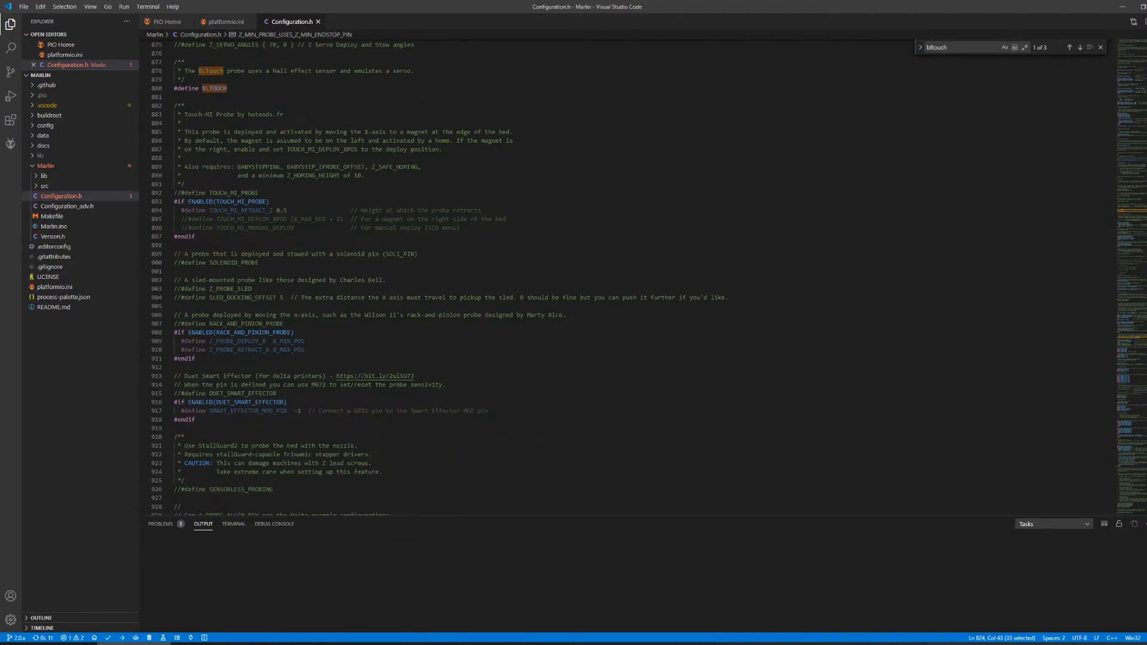
pyautogui.scroll(-3)
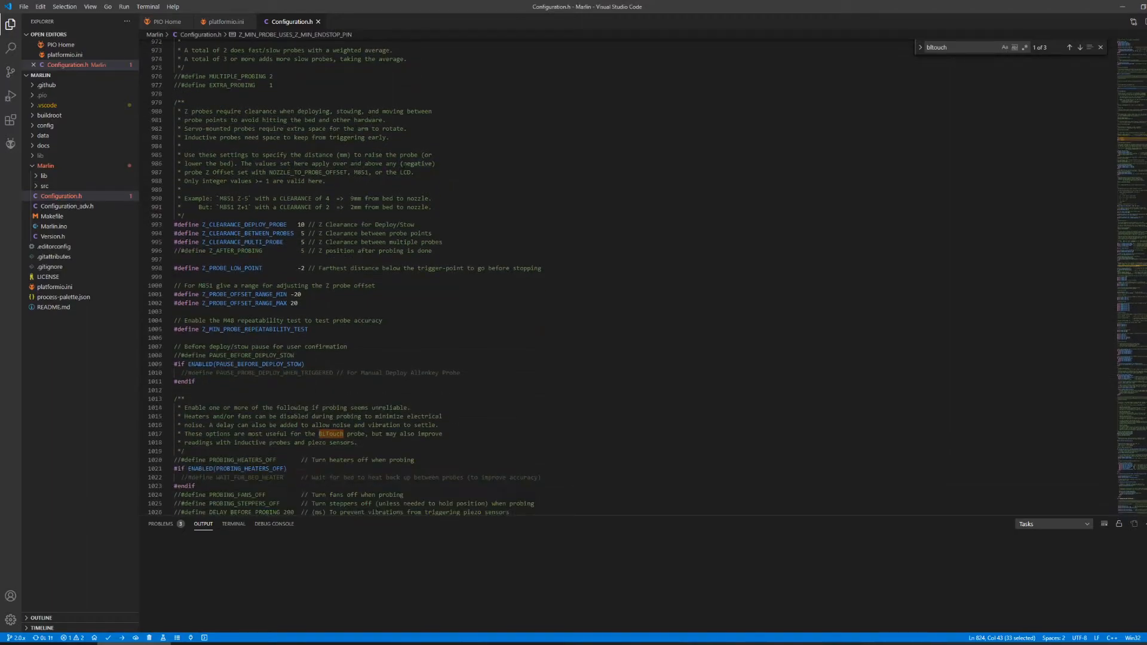
pyautogui.scroll(-3)
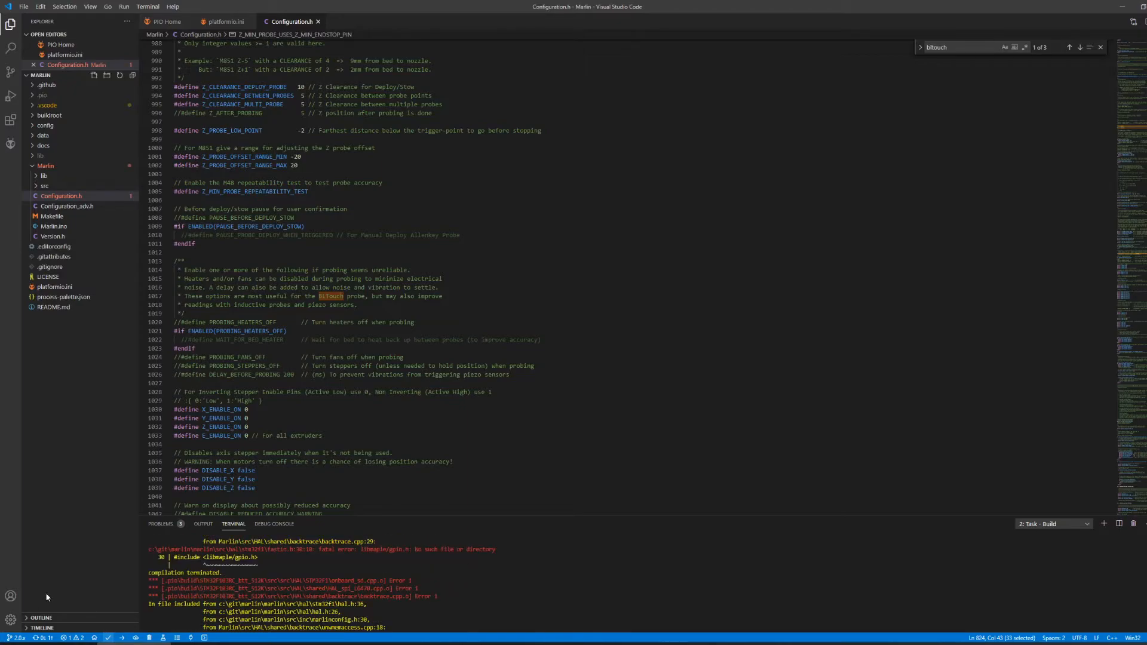
# - Build Marlin with PlatformIO; the build fails with a missing libmaple/gpio.h error
pyautogui.click(222, 22)
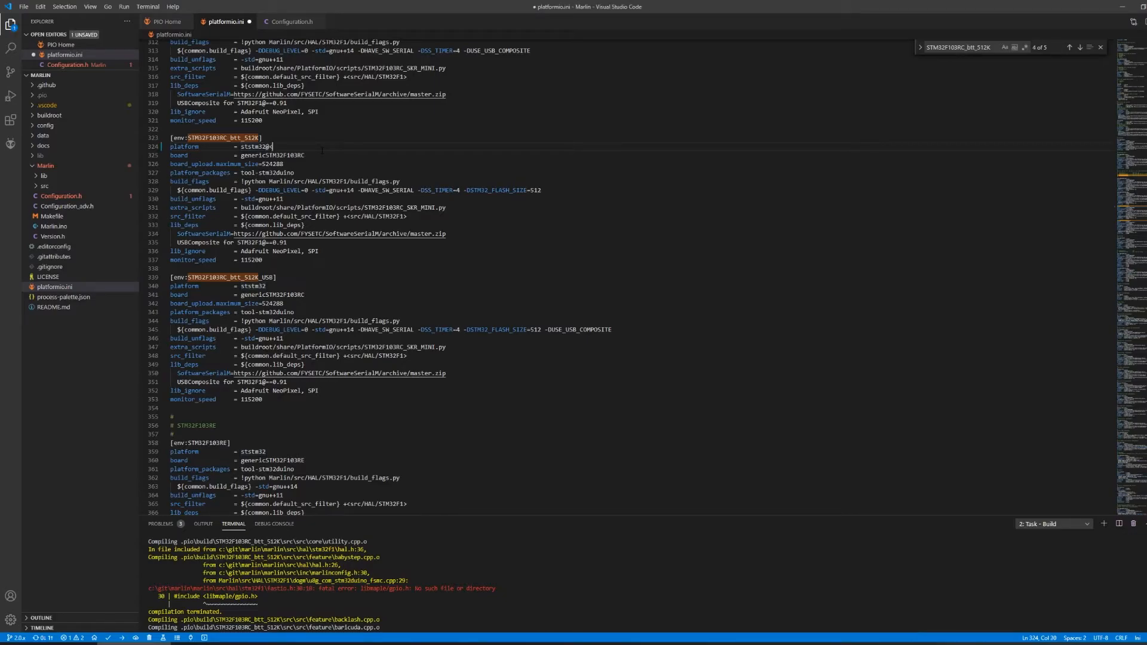
# - Set the STM32F103RC_btt_512K platform to ststm32@<6.2.0 and save platformio.ini
pyautogui.write('<6.')
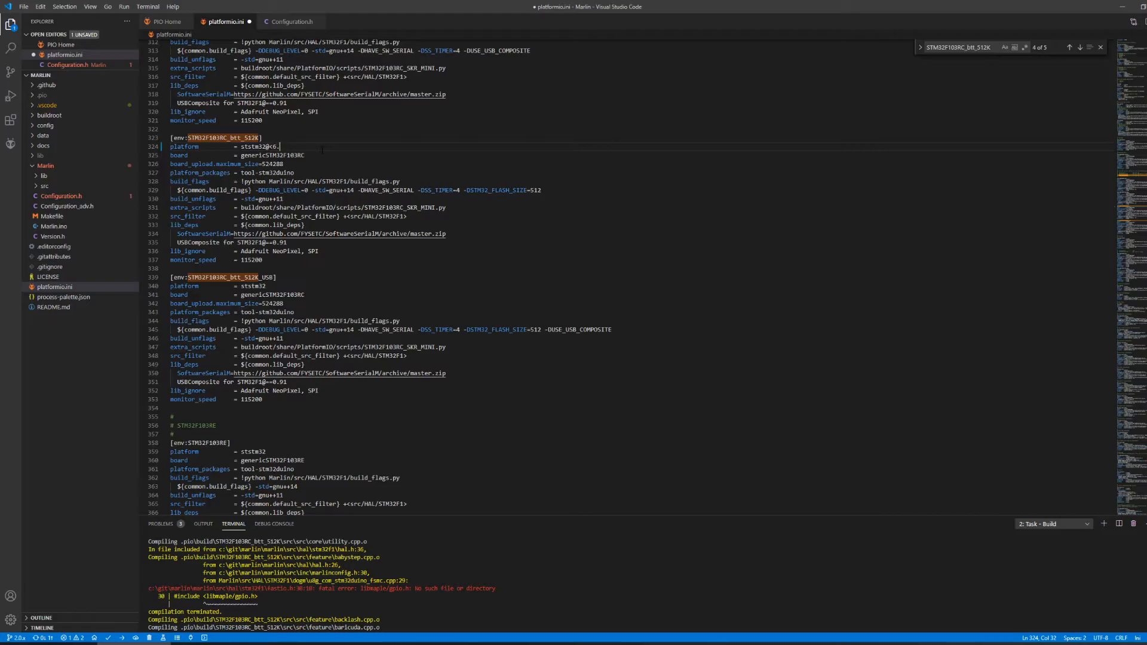
pyautogui.write('2.0')
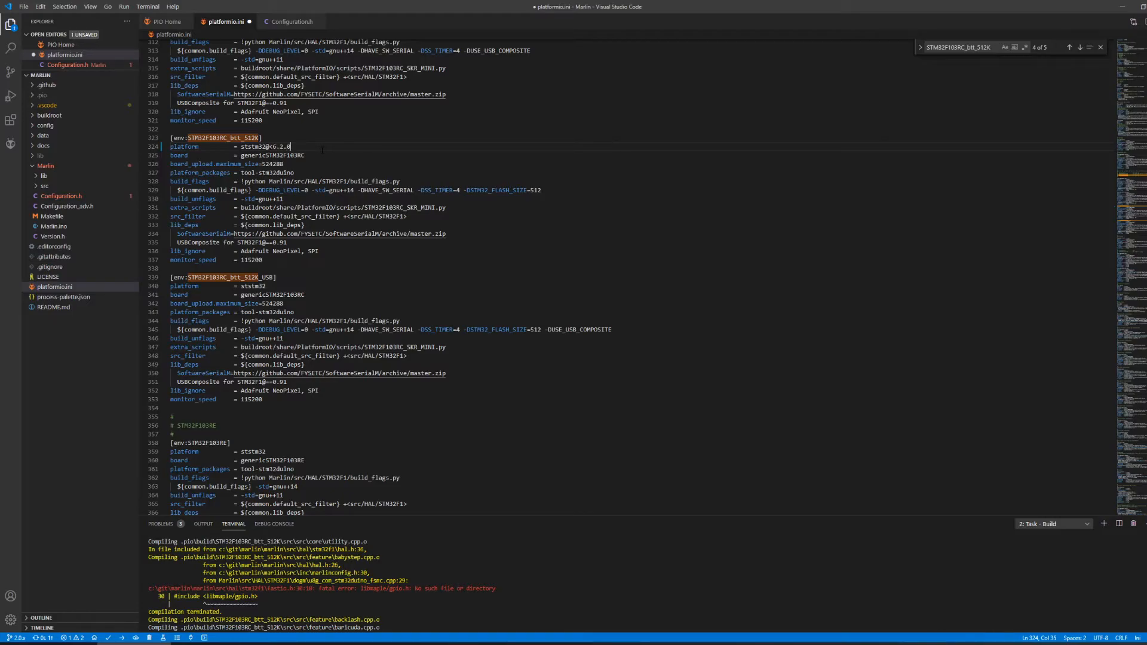
pyautogui.press('ctrl+s')
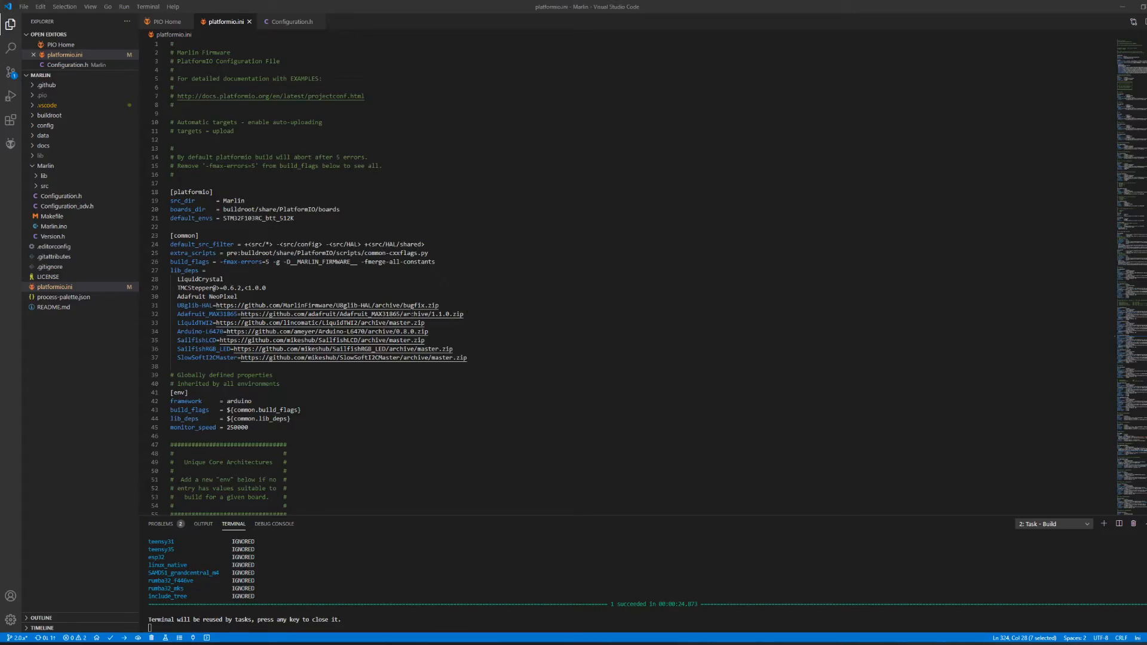
pyautogui.moveTo(271, 306)
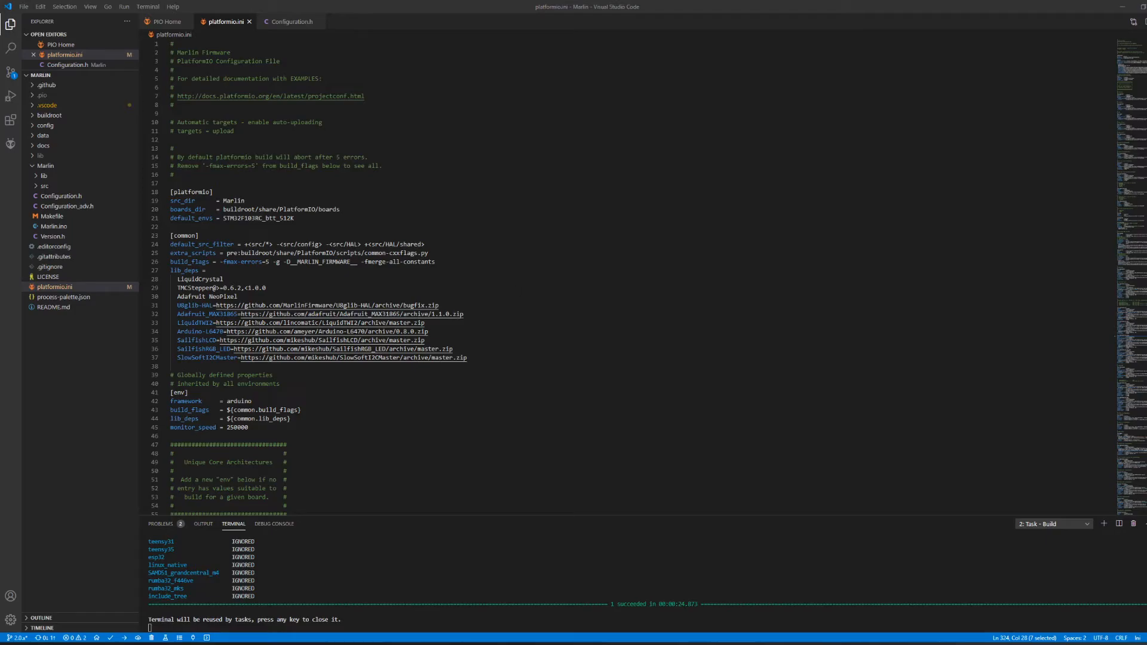
pyautogui.moveTo(292, 306)
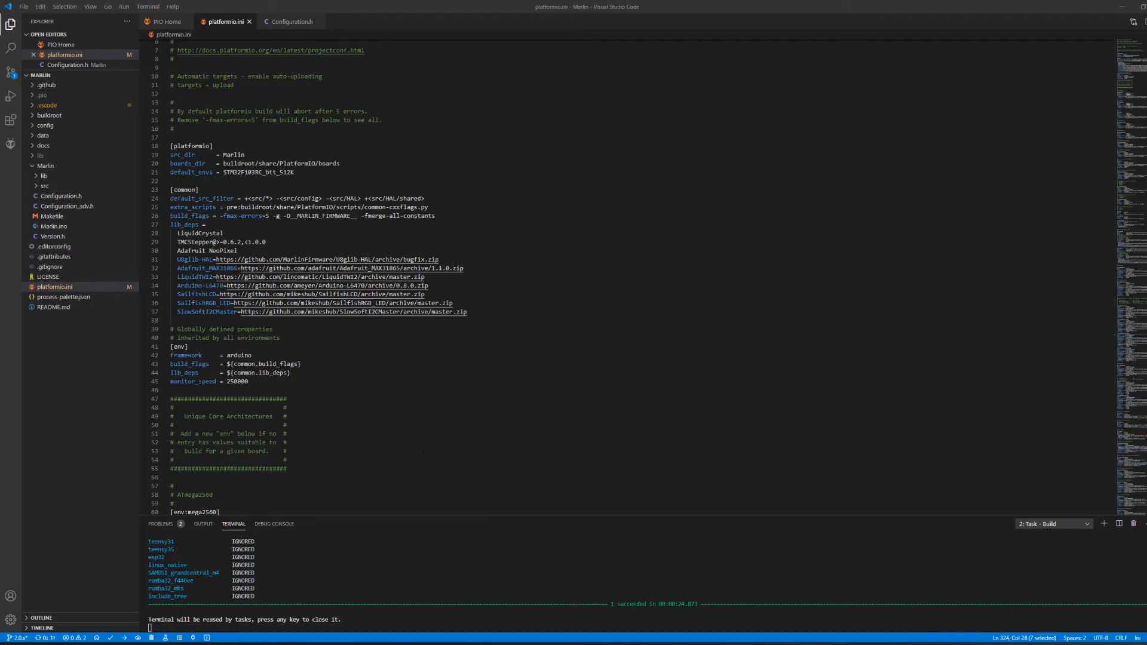
pyautogui.moveTo(87, 227)
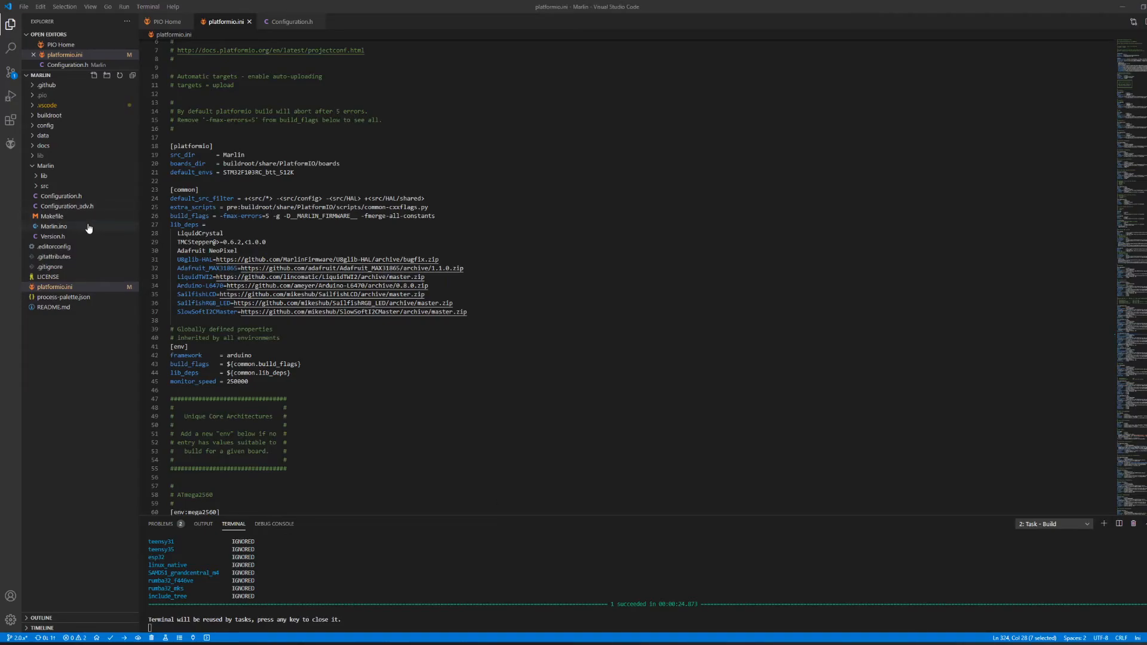
pyautogui.moveTo(52, 235)
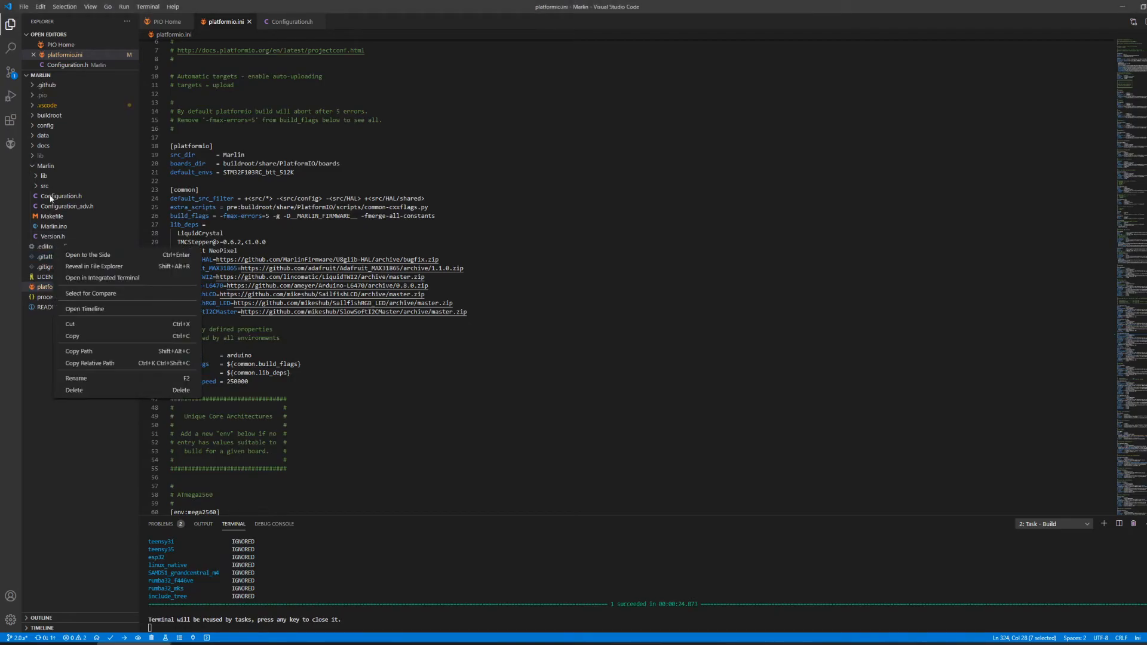
pyautogui.moveTo(93, 266)
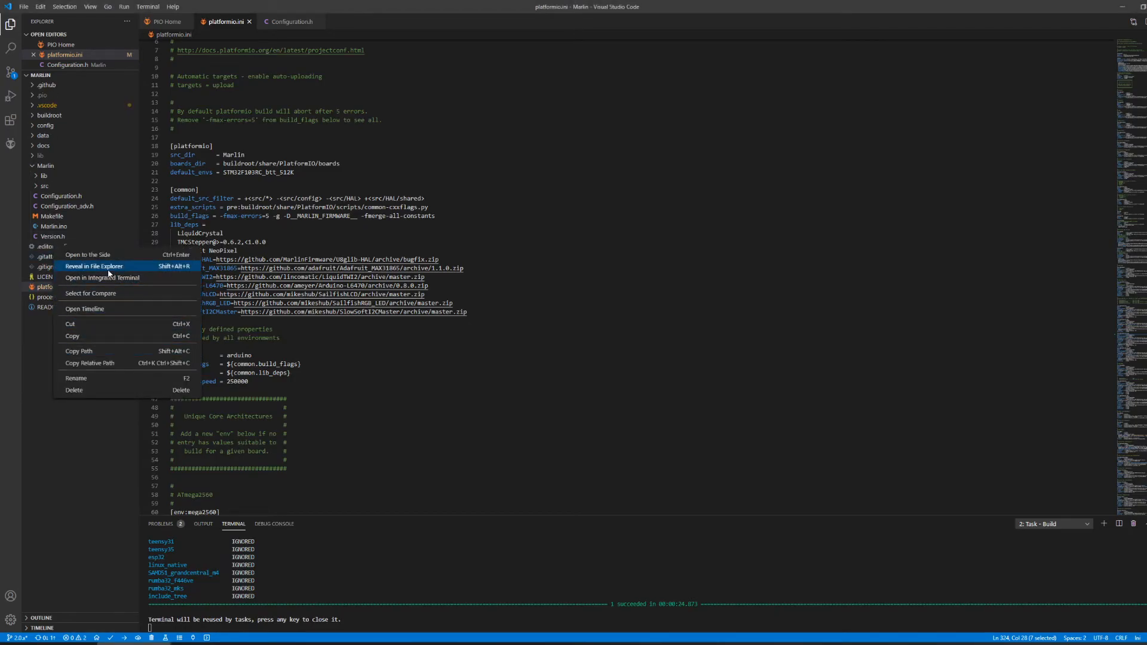
# - Reveal the project in File Explorer and select firmware.bin in .pio\build\STM32F103RC_btt_512K
pyautogui.click(93, 265)
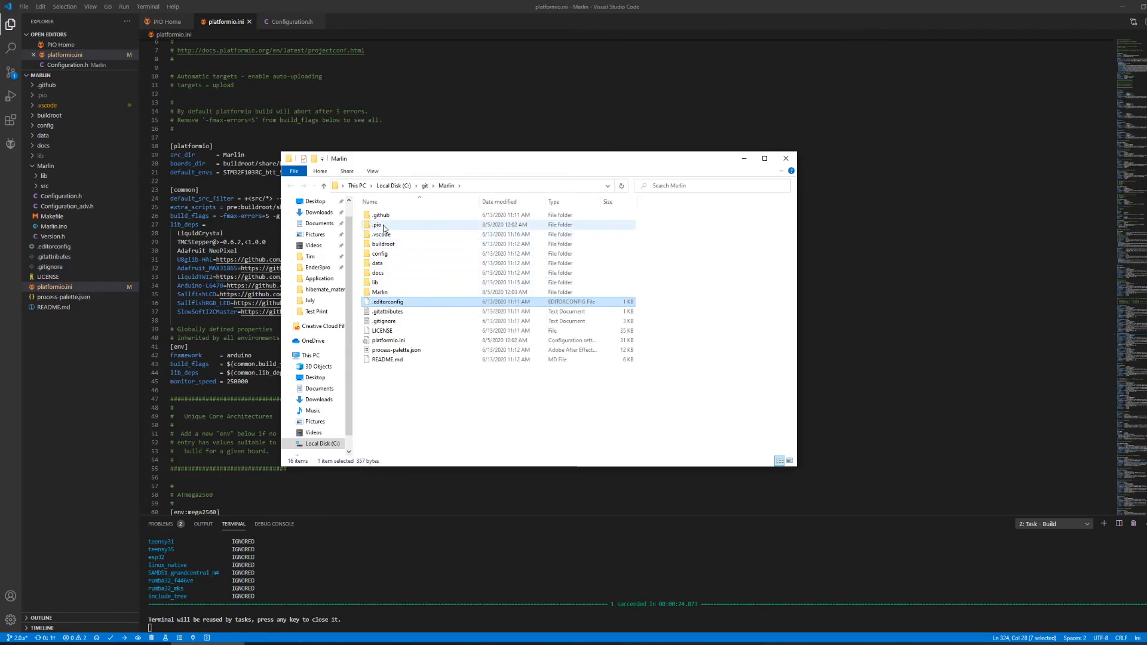
pyautogui.doubleClick(380, 224)
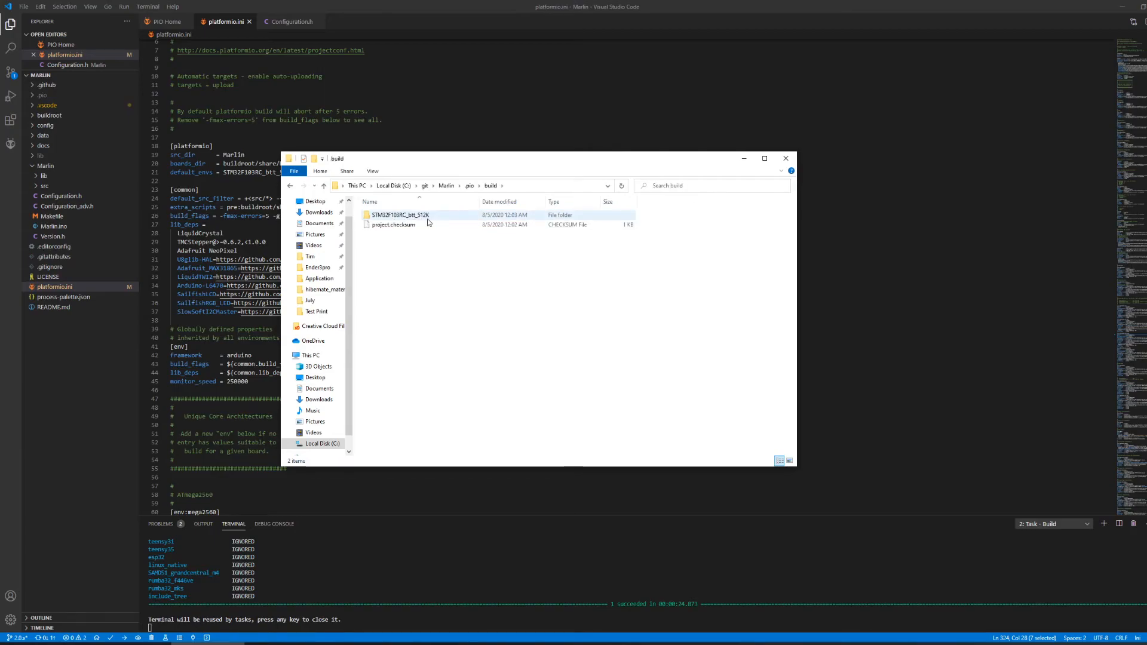
pyautogui.doubleClick(400, 214)
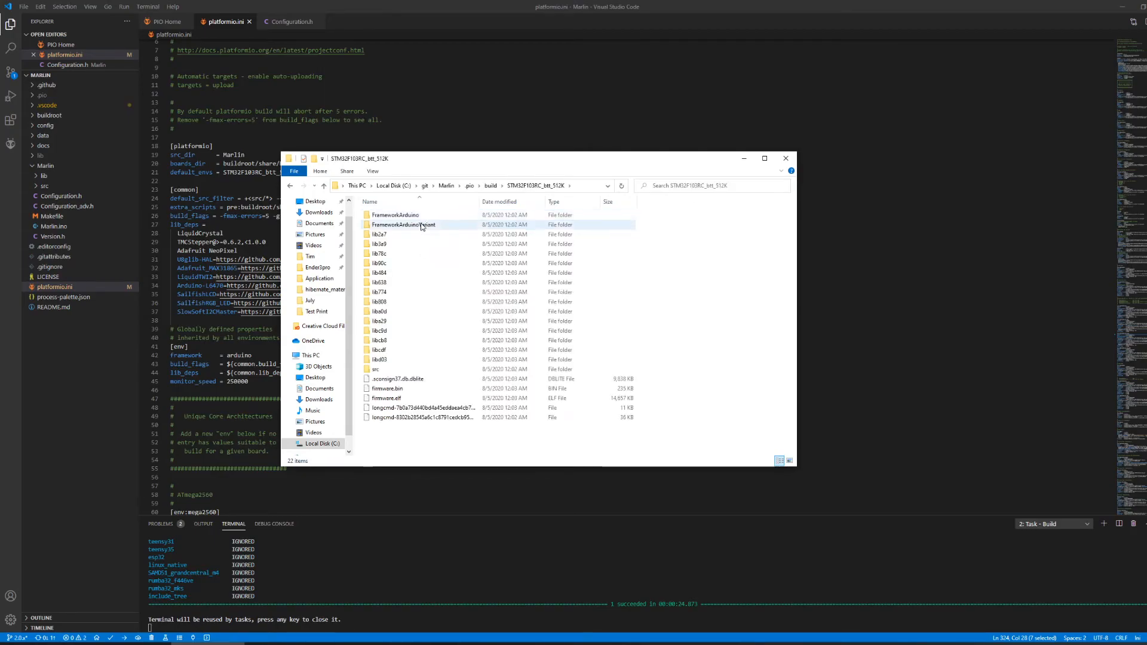
pyautogui.click(387, 389)
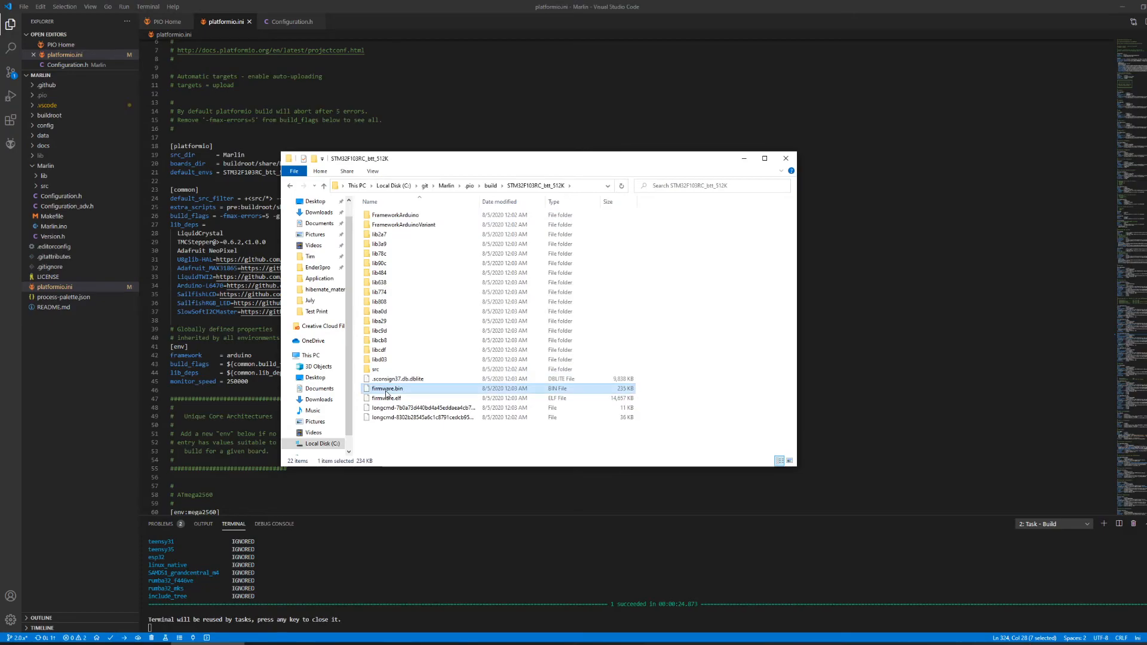
pyautogui.moveTo(550, 390)
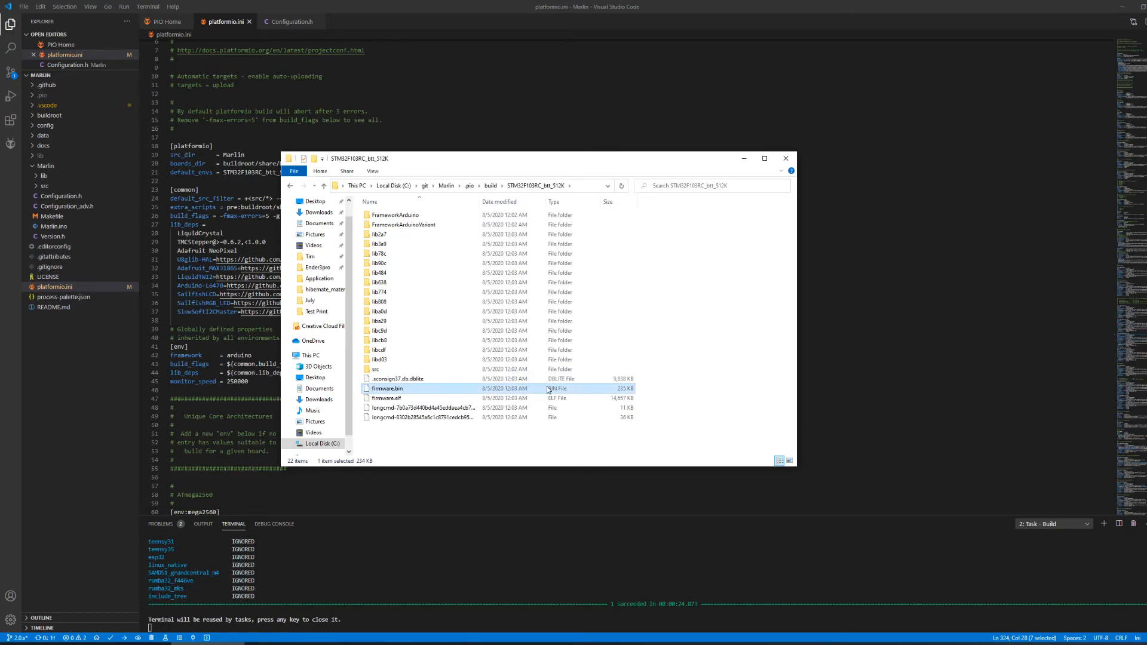